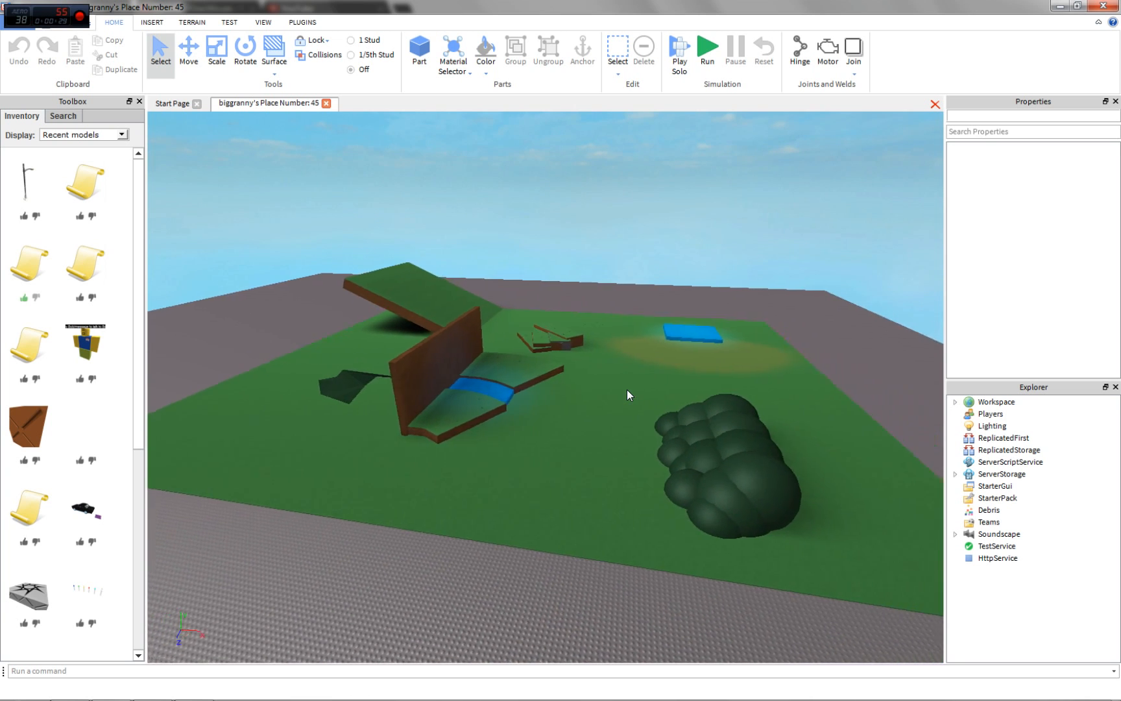
Step: Start Building Tools by F3X from Plugins and dismiss the HttpService notice
left_click(302, 22)
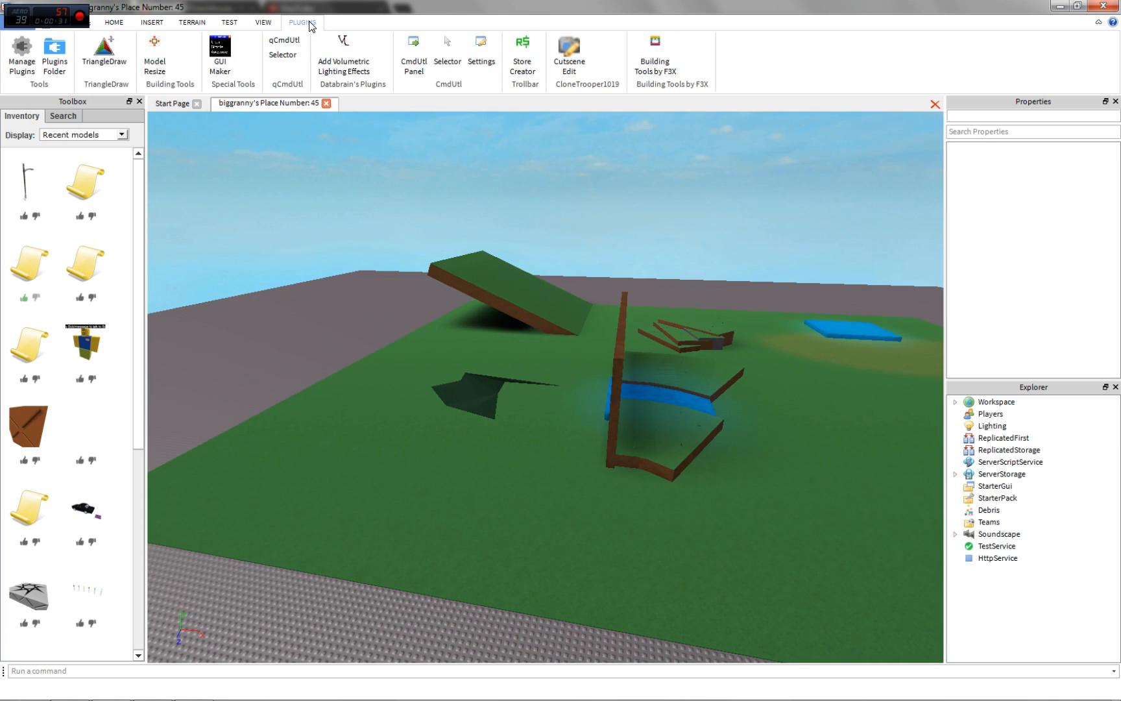
left_click(653, 41)
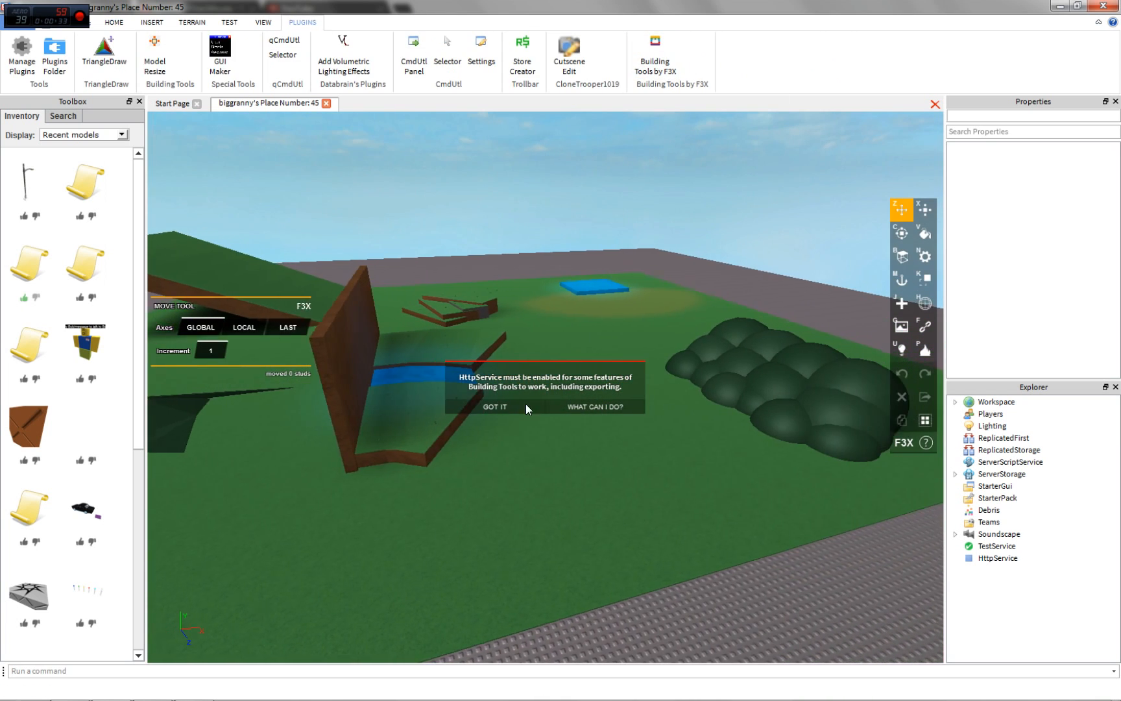
left_click(495, 407)
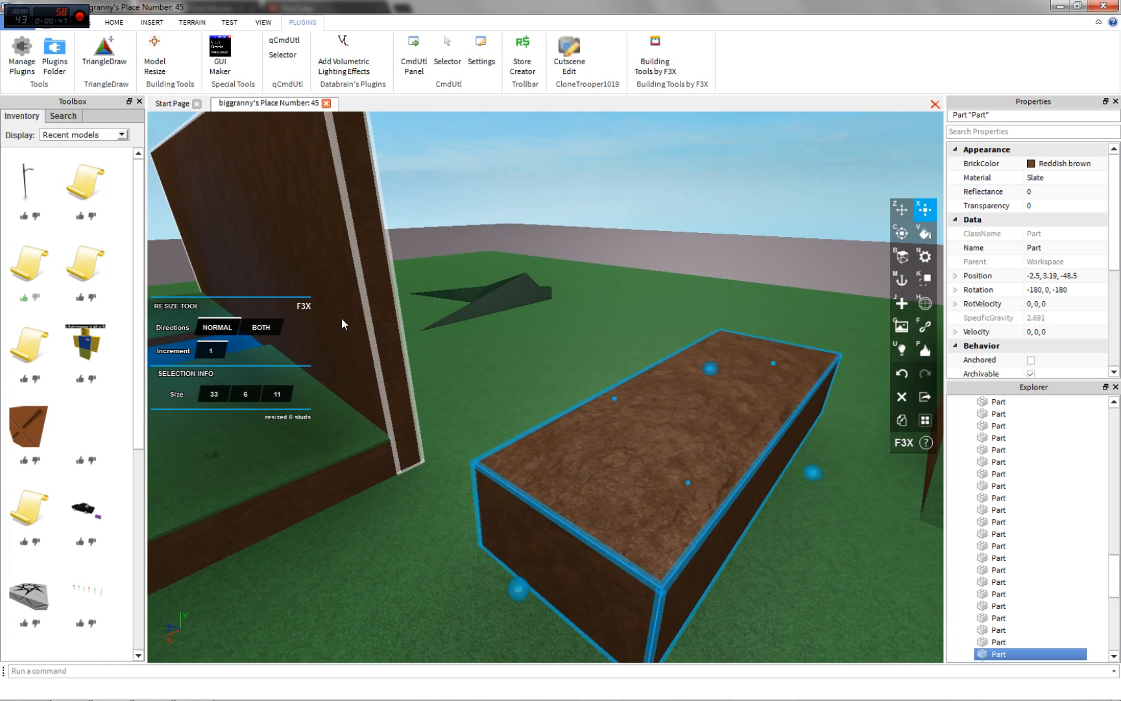
Step: Shape the floor plate to 50x1x50 on the baseplate, then lock it from the Home tools
left_click(925, 257)
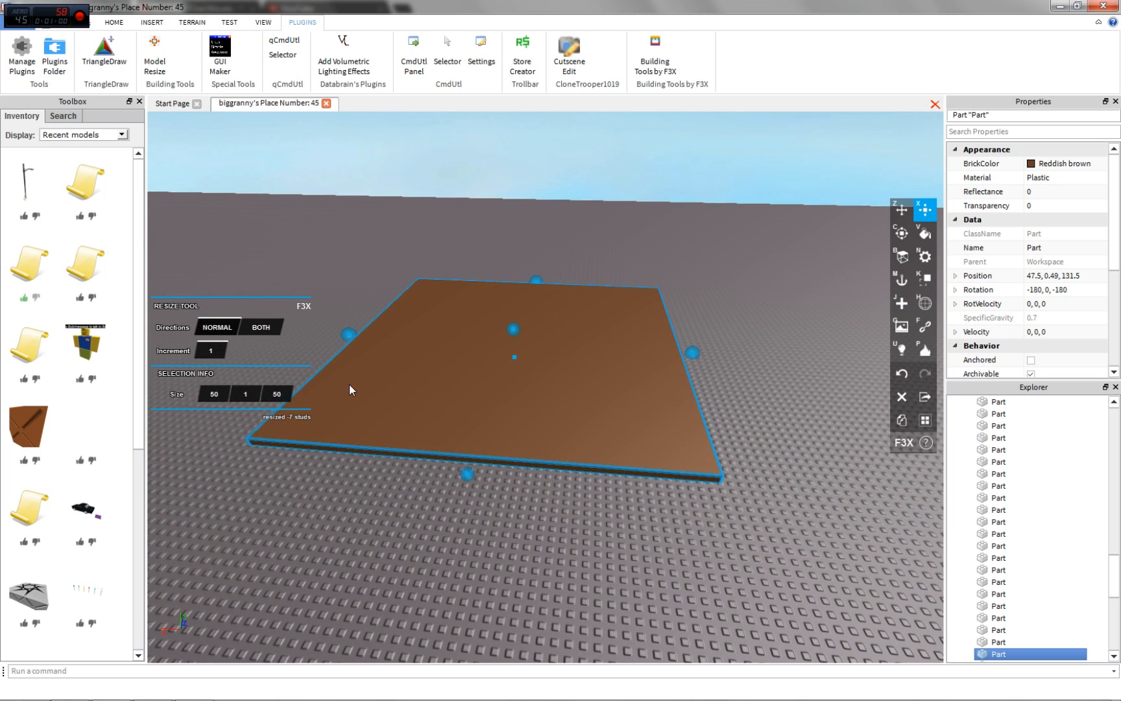
left_click(900, 209)
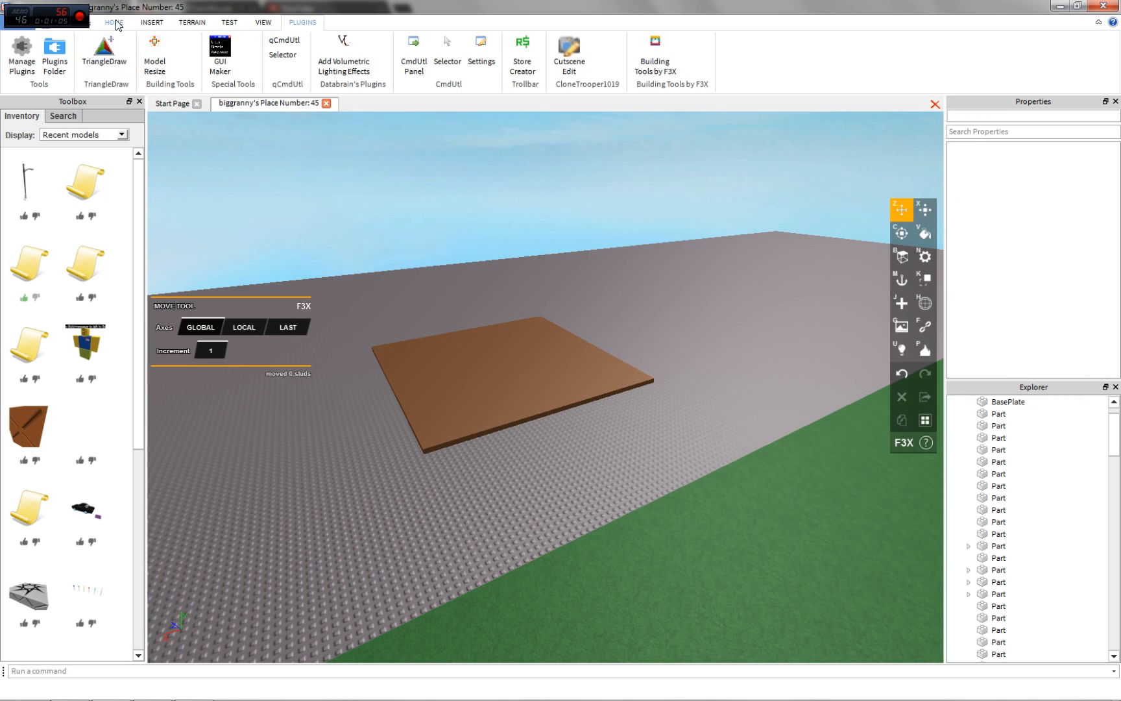
left_click(114, 22)
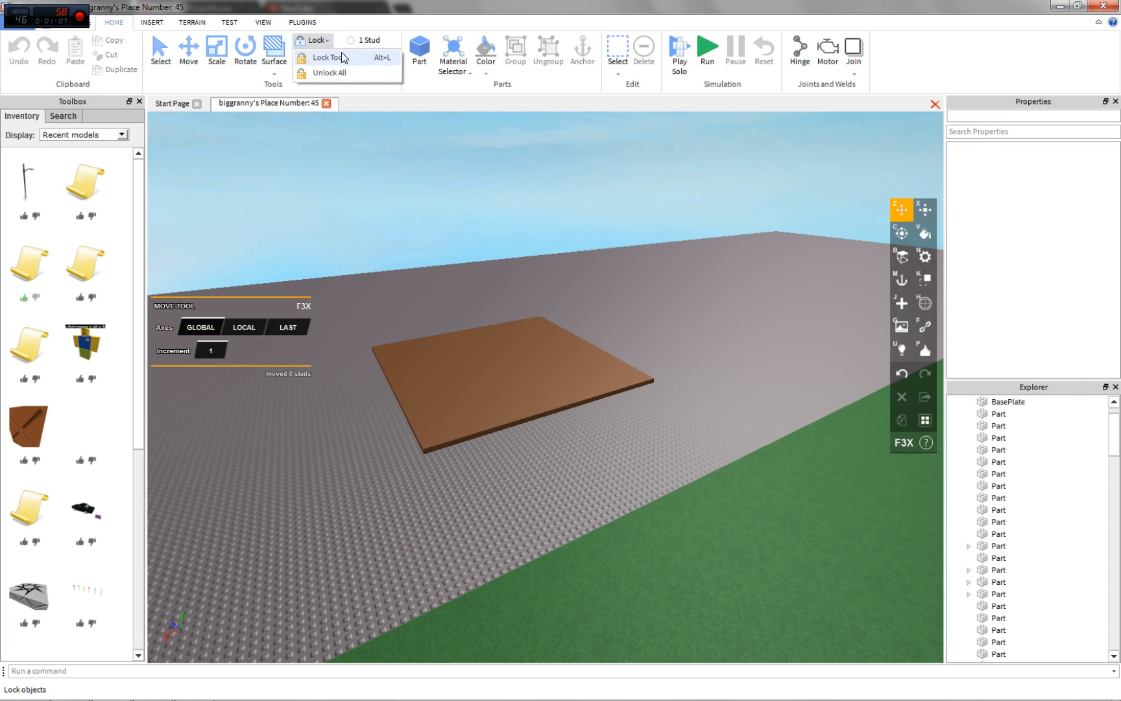
left_click(301, 22)
type("0.1")
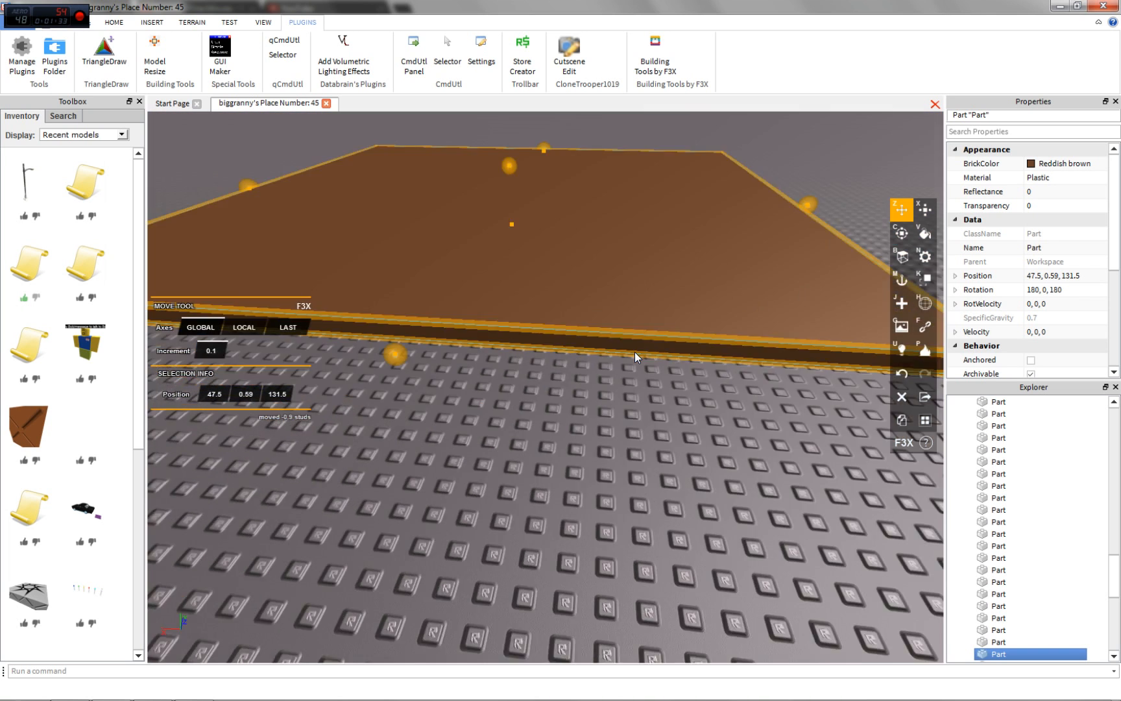
Step: Make a 2x1x50 plank strip, colour it Nougat, and duplicate copies beside it
left_click(925, 210)
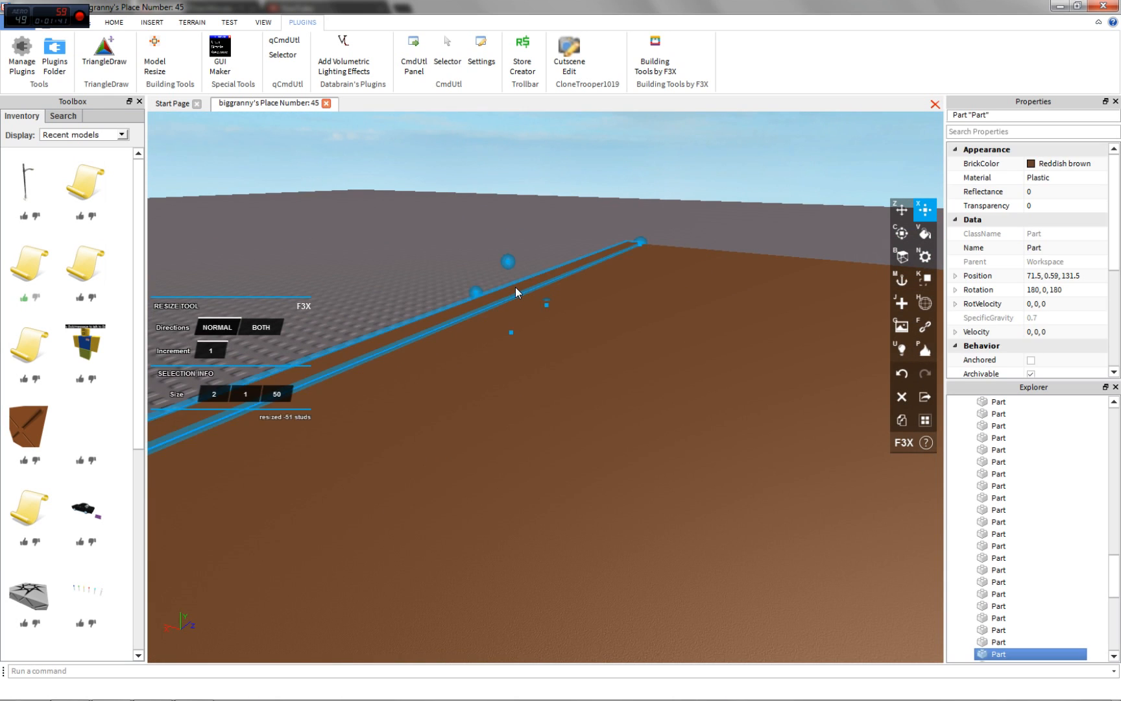
left_click(924, 234)
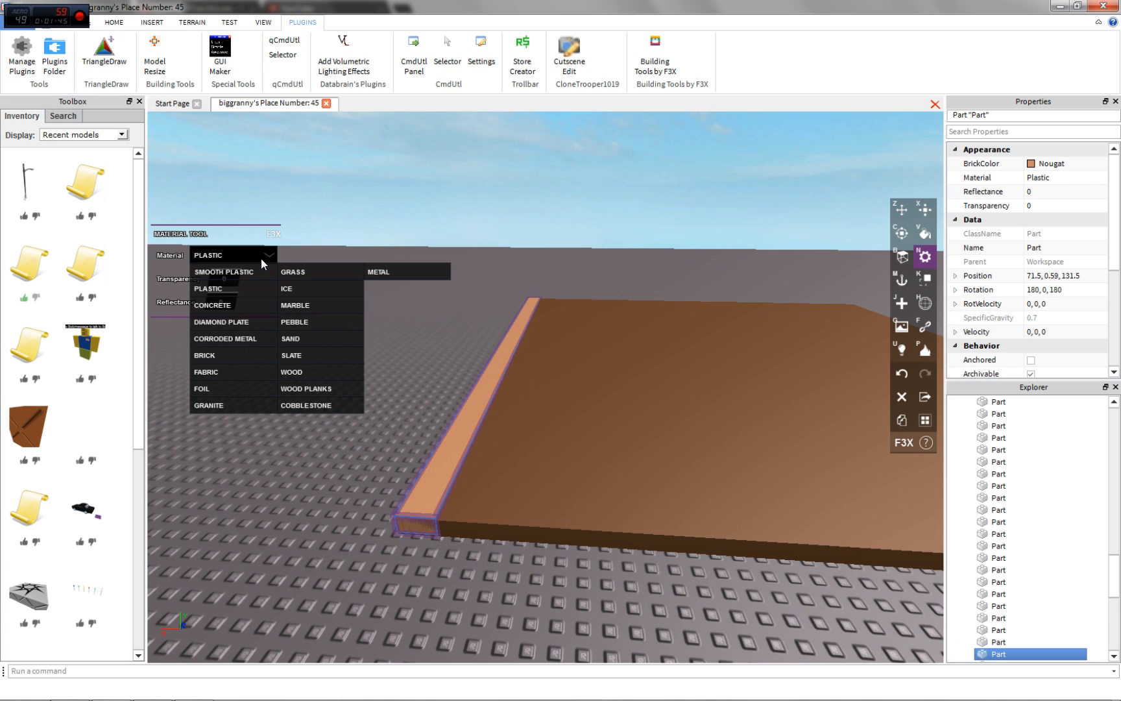
left_click(291, 373)
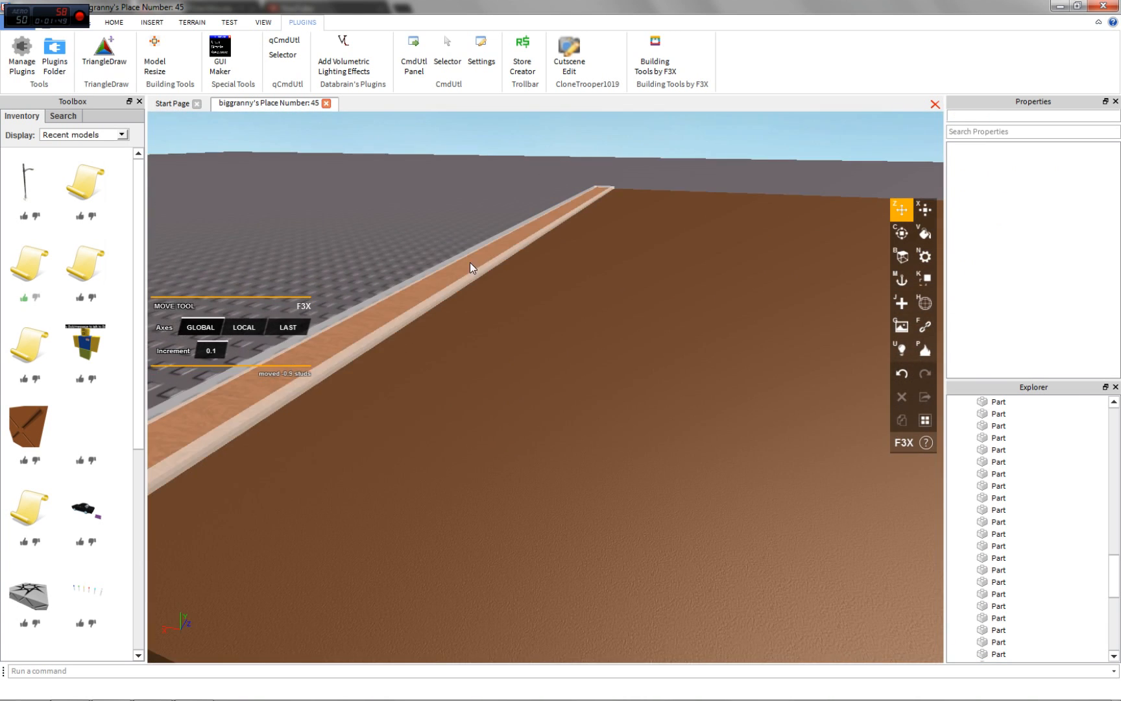
left_click(600, 254)
type("2.1")
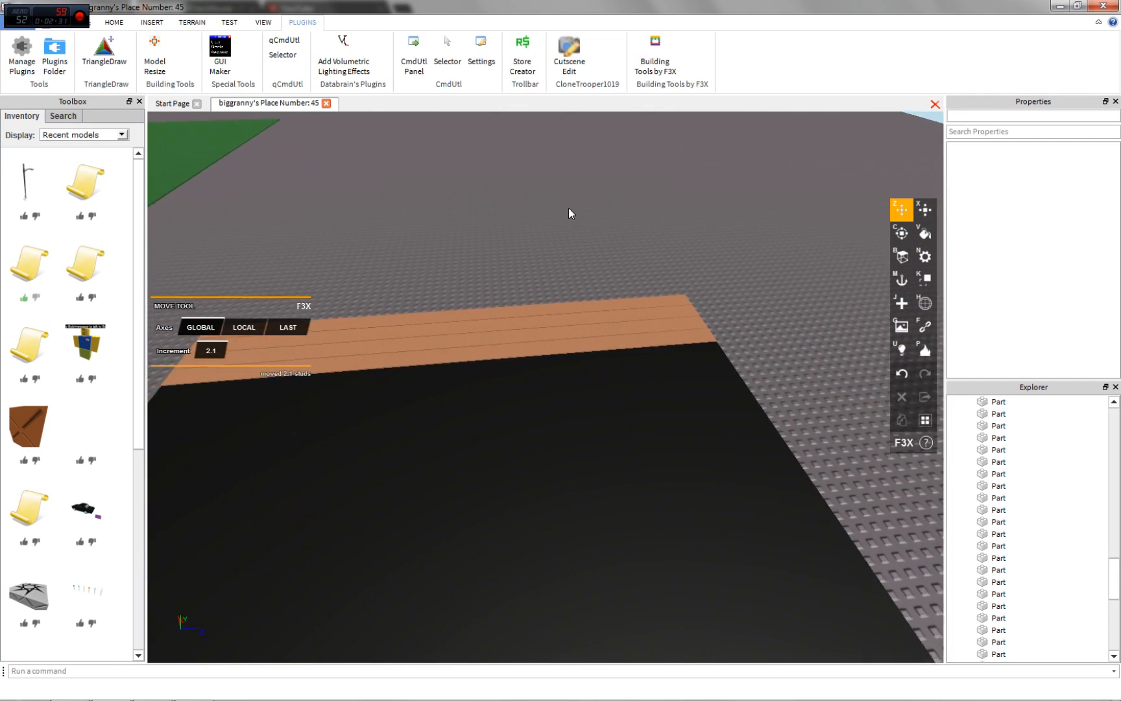
Step: Duplicate and move nougat plank strips until the whole floor plate is covered
left_click(924, 233)
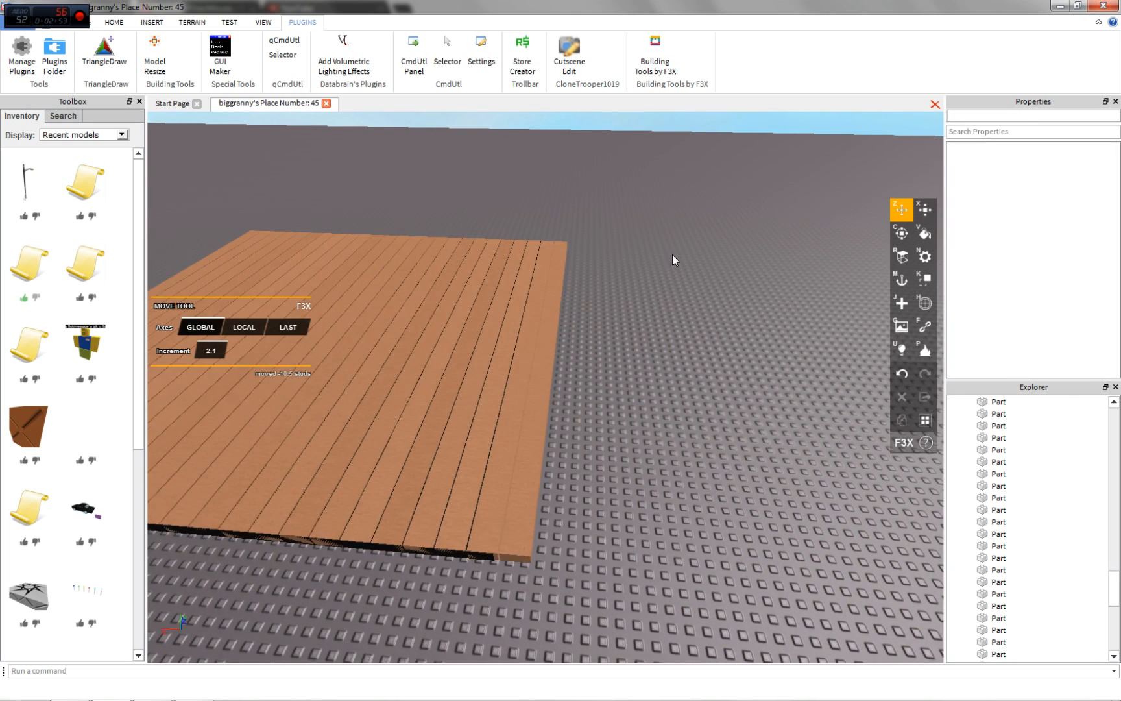
left_click(924, 209)
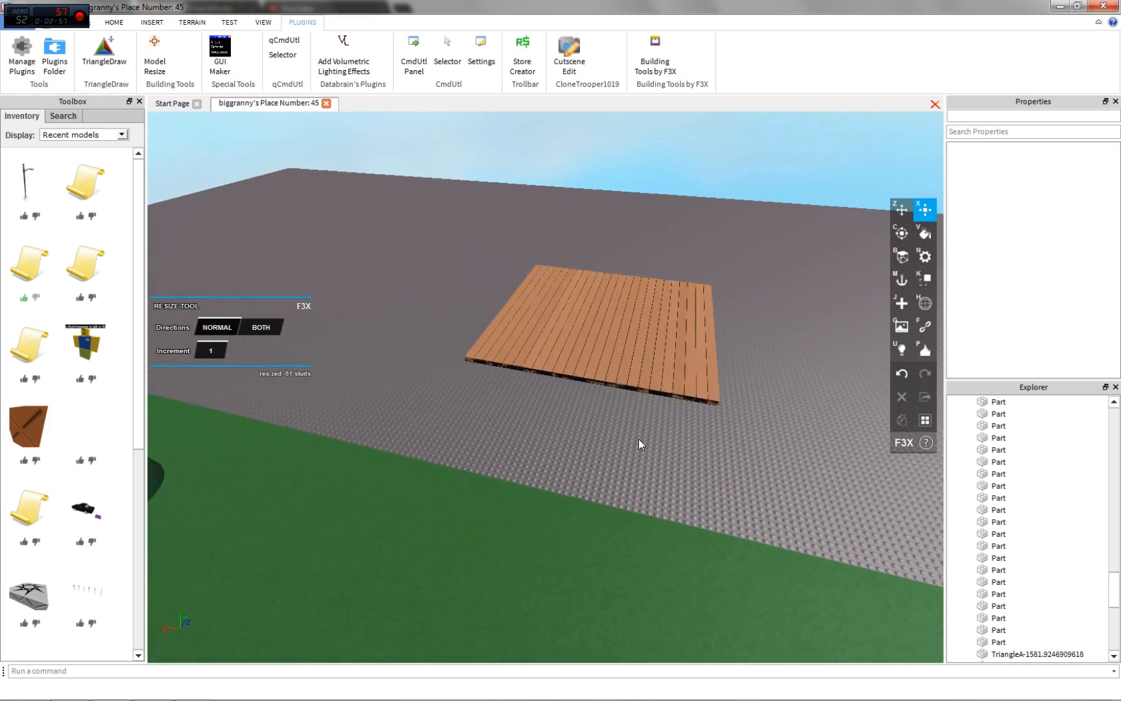
Step: Build Really black walls around the plank floor, one panel resized to 5x18x1
left_click(607, 336)
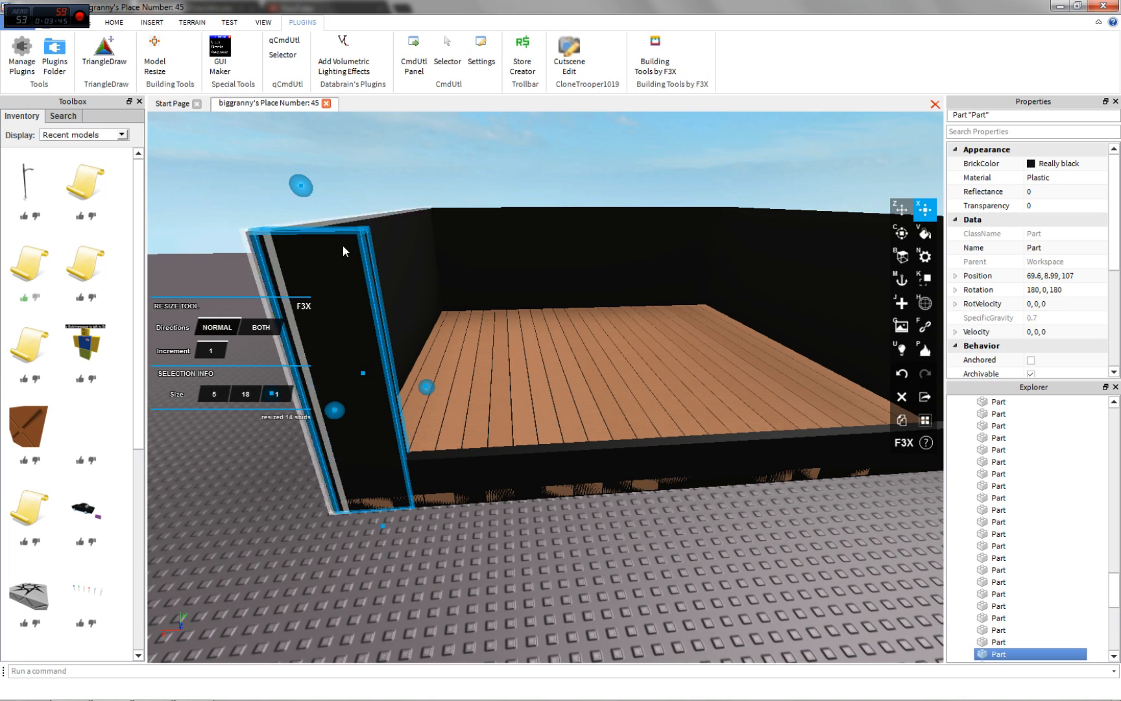
Step: Resize and move black wall panels to frame window and doorway openings, then move the whole house
left_click(902, 208)
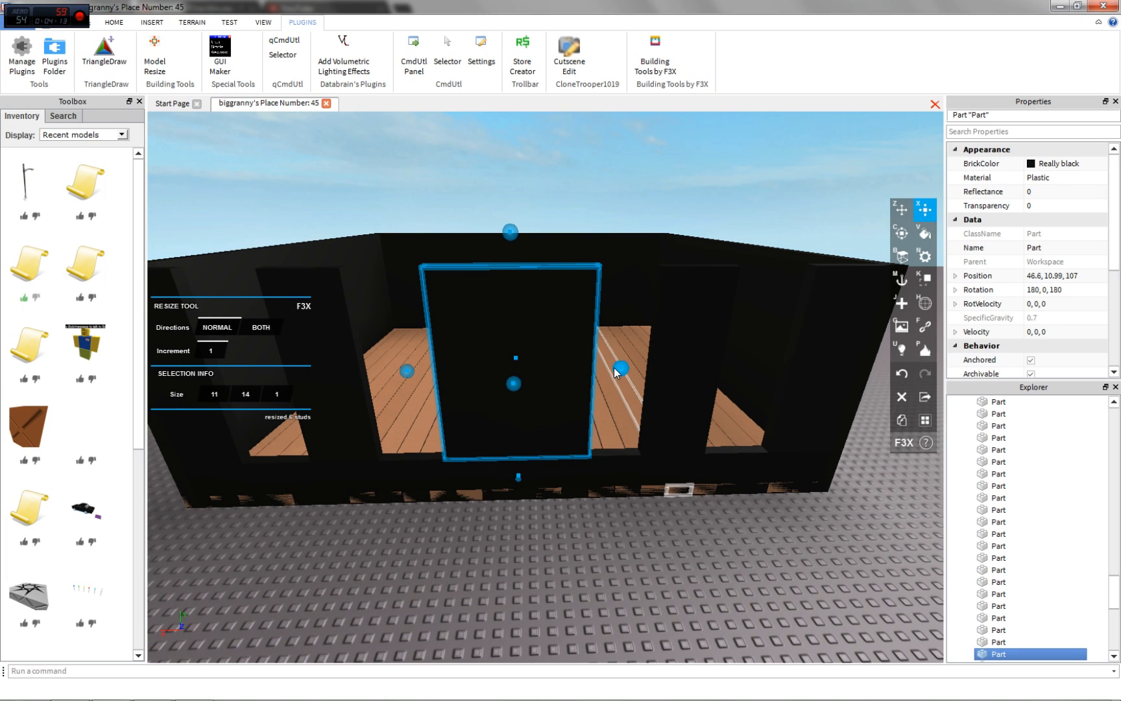
left_click(902, 209)
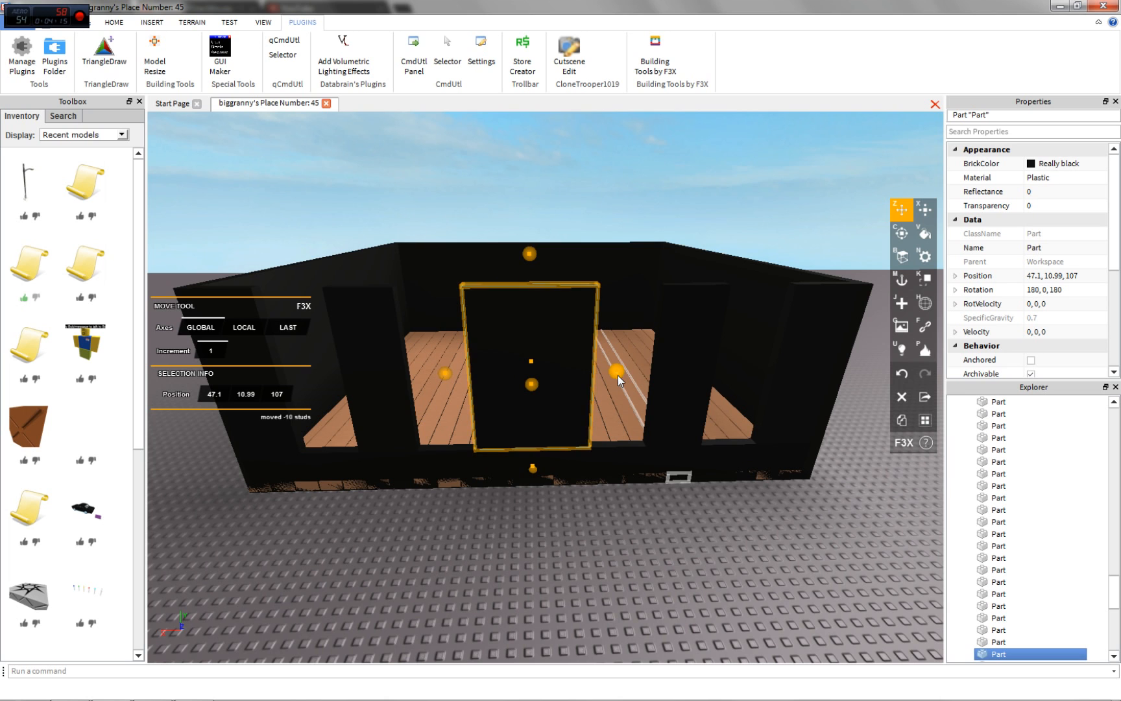
left_click(924, 209)
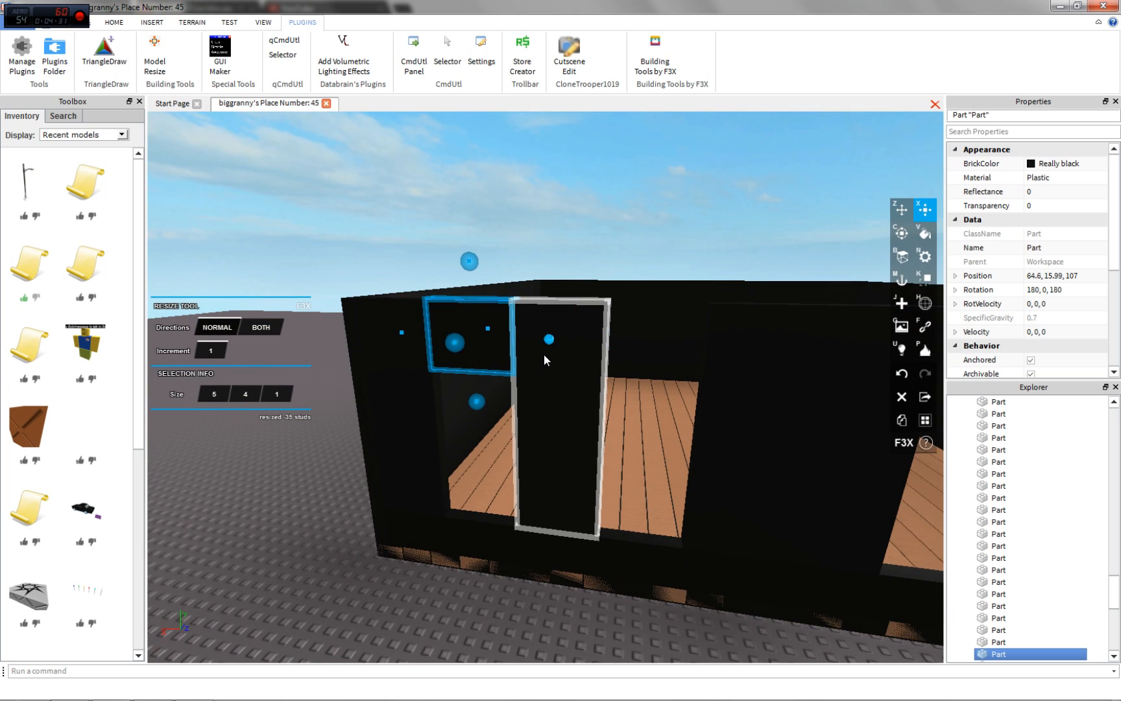
left_click(902, 209)
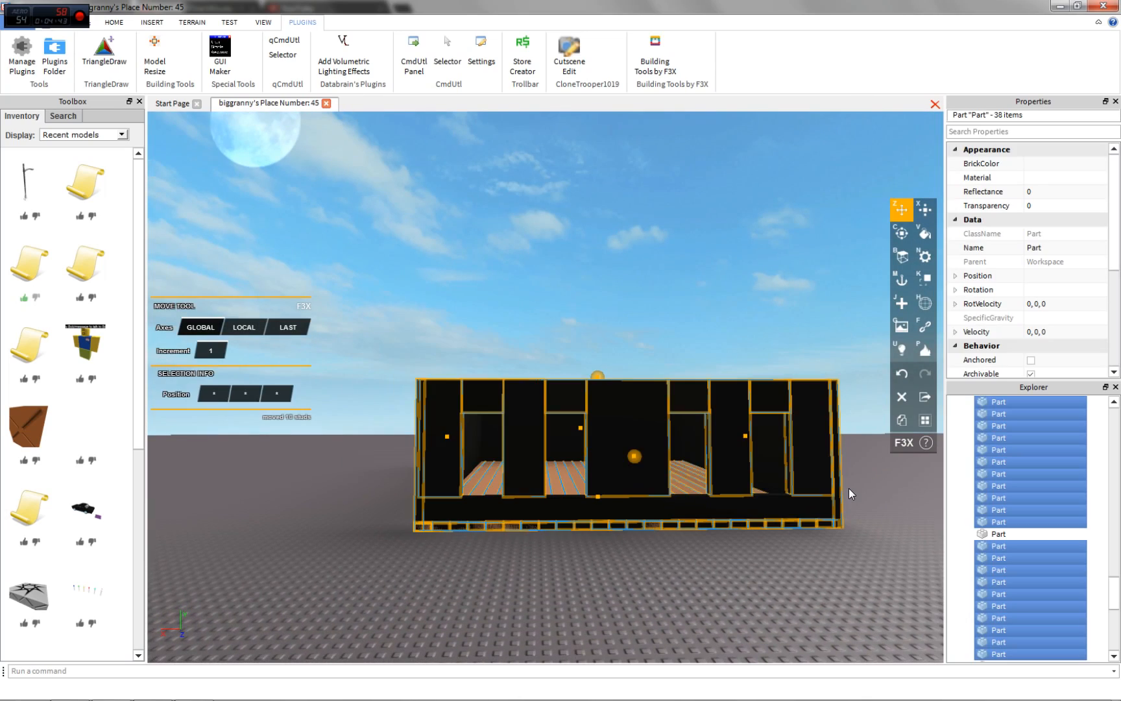
Step: Recolour the walls Dark stone grey and resize a separate grey panel to 5 by 14 beside the house
left_click(364, 286)
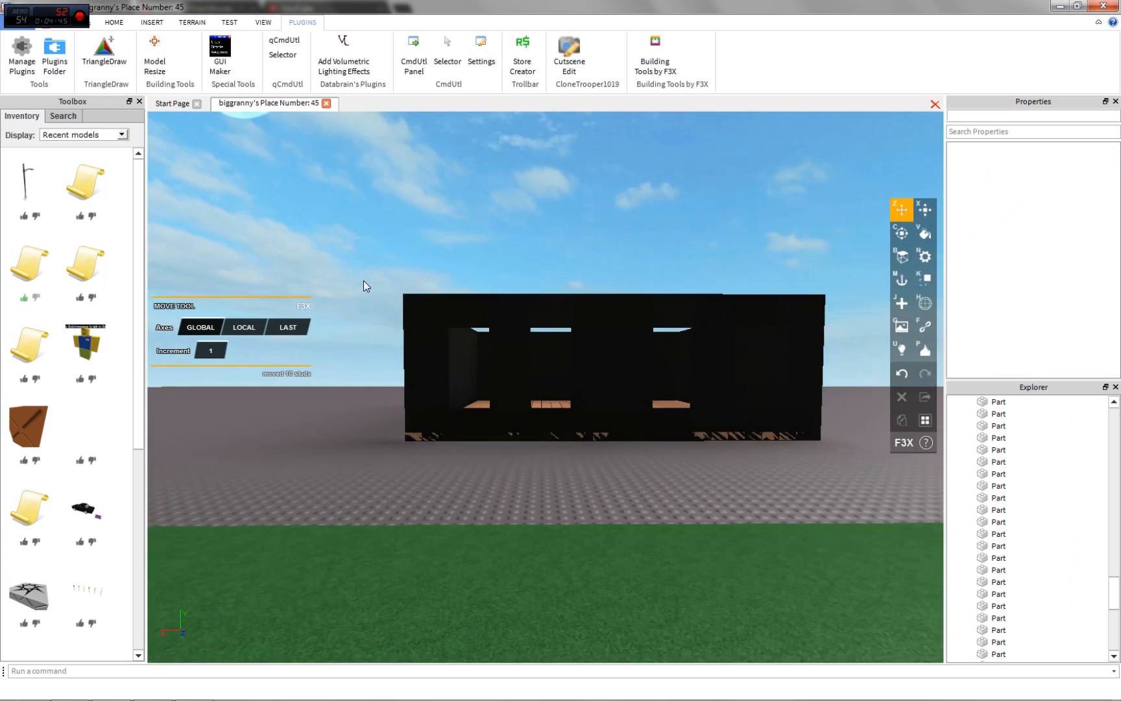
left_click(924, 234)
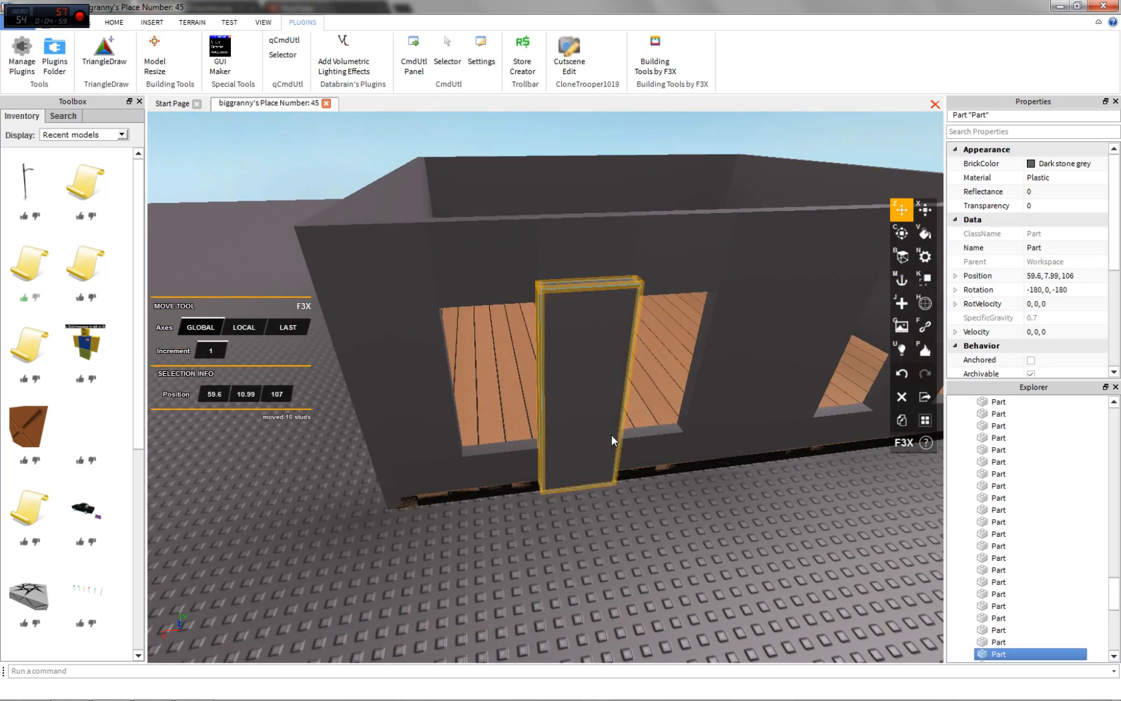
left_click(924, 208)
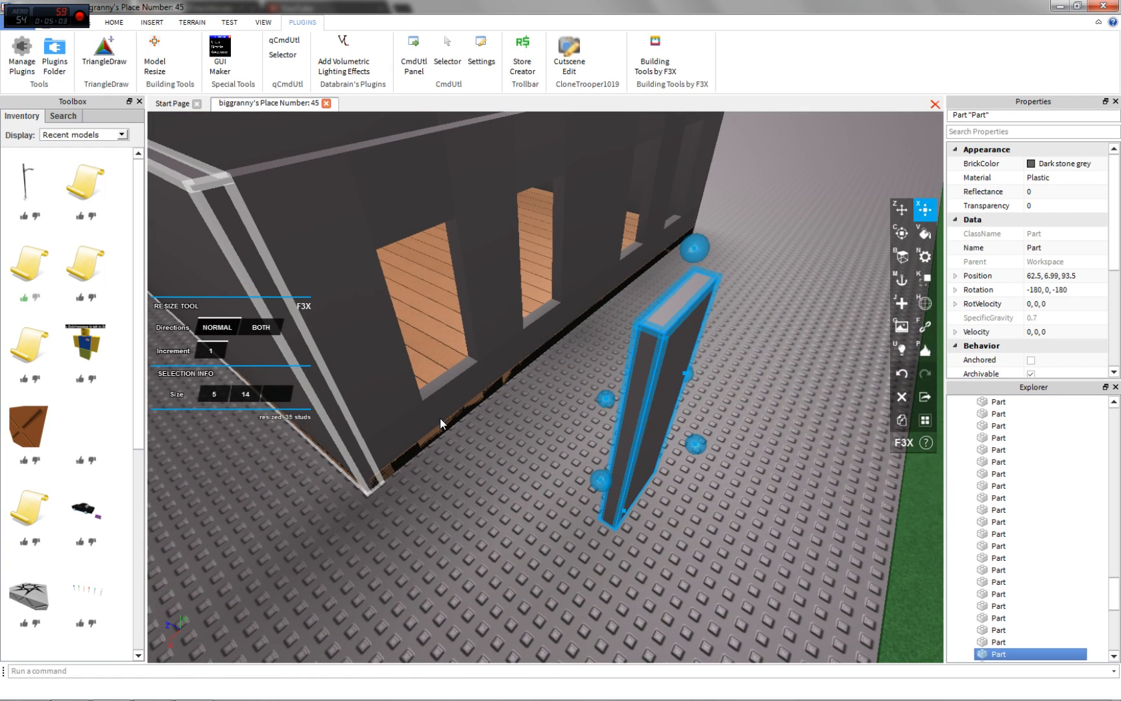
Step: Make the panel a transparent Institutional white pane and move it into a window opening
left_click(924, 235)
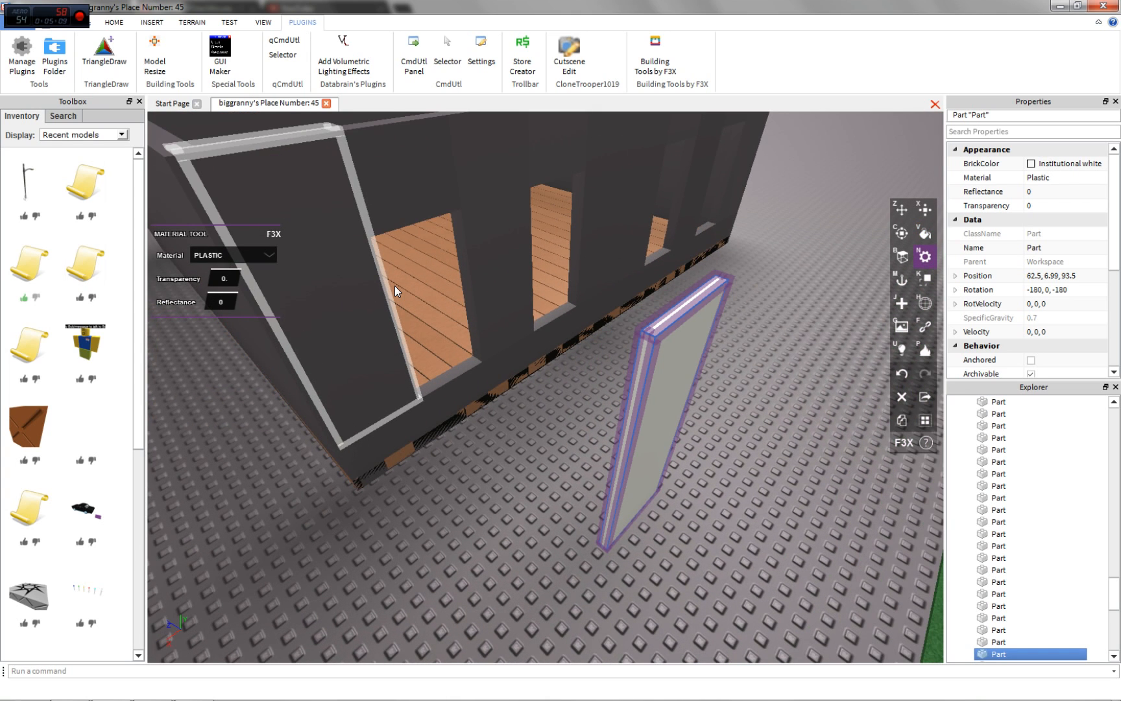
left_click(902, 209)
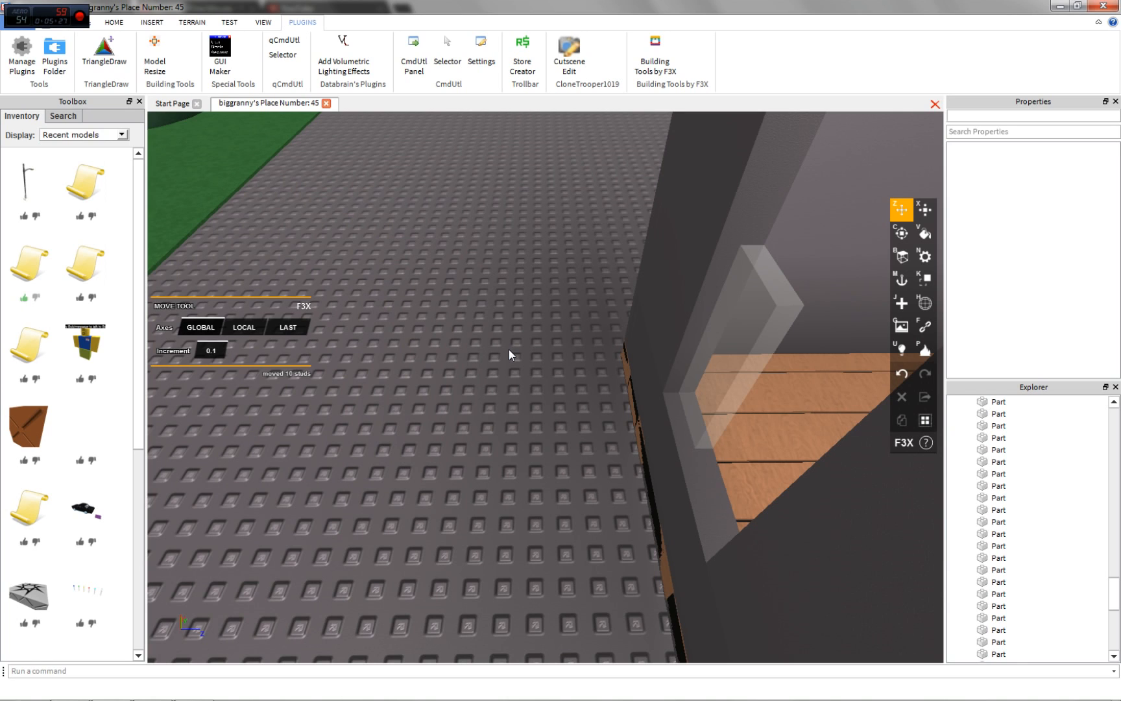
left_click(606, 364)
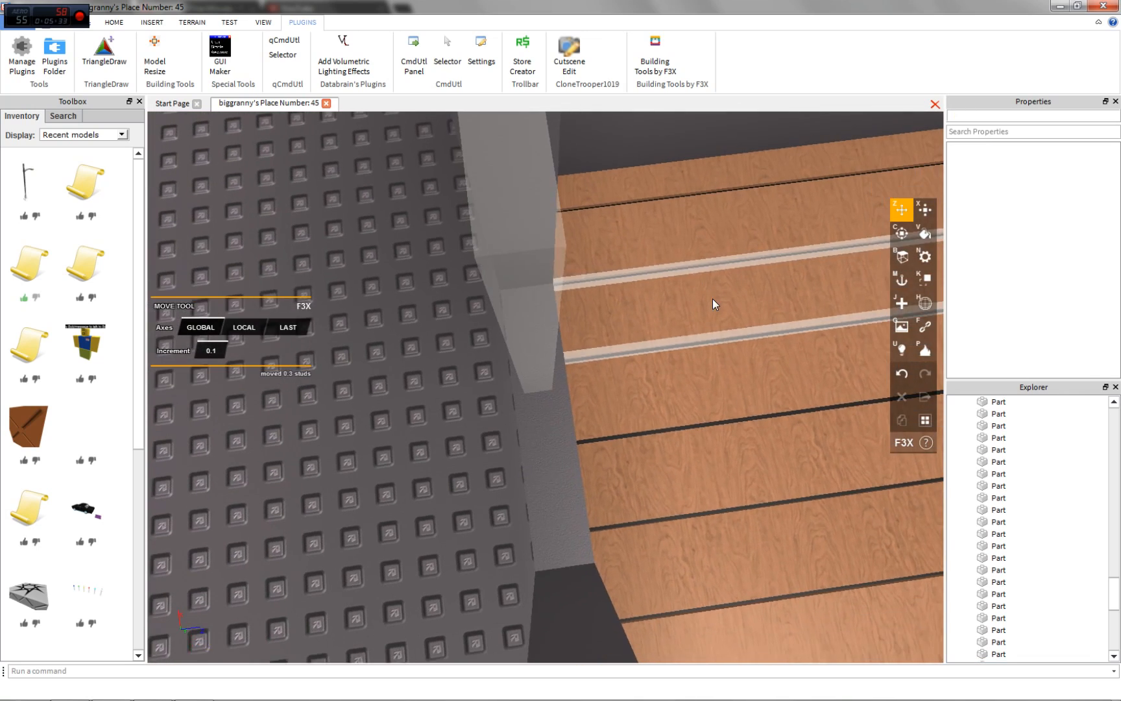
Step: Glaze the second window with a copied pane and place a small dark grey block against the inner wall
left_click(383, 318)
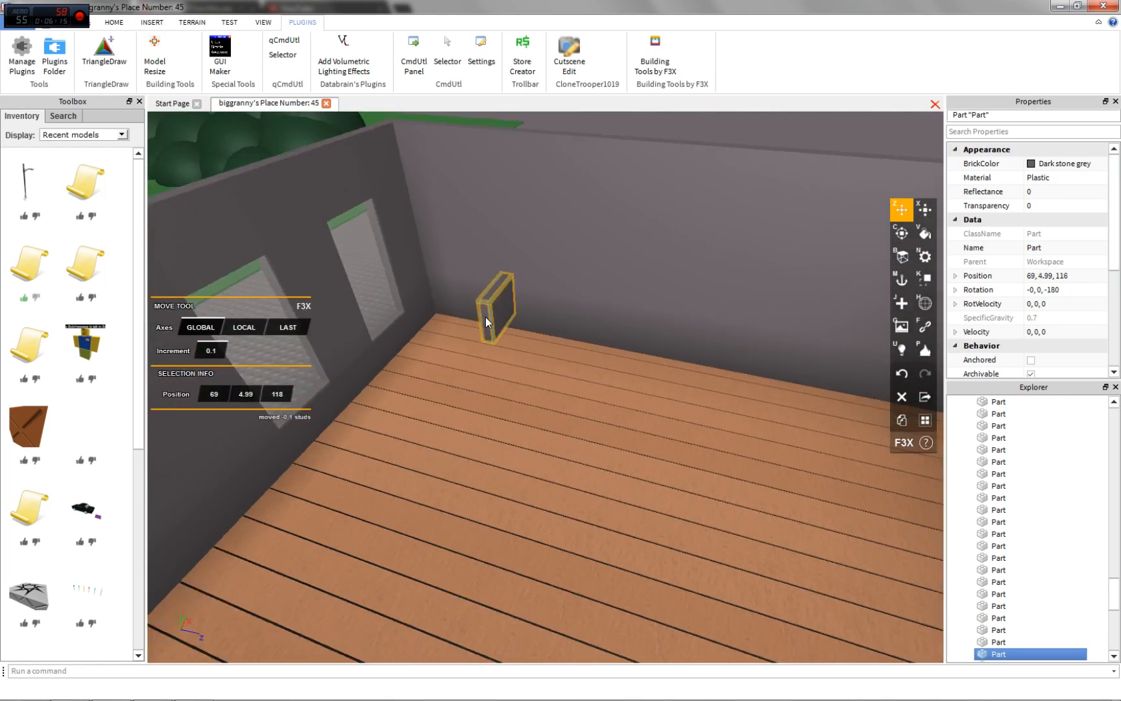
left_click(902, 232)
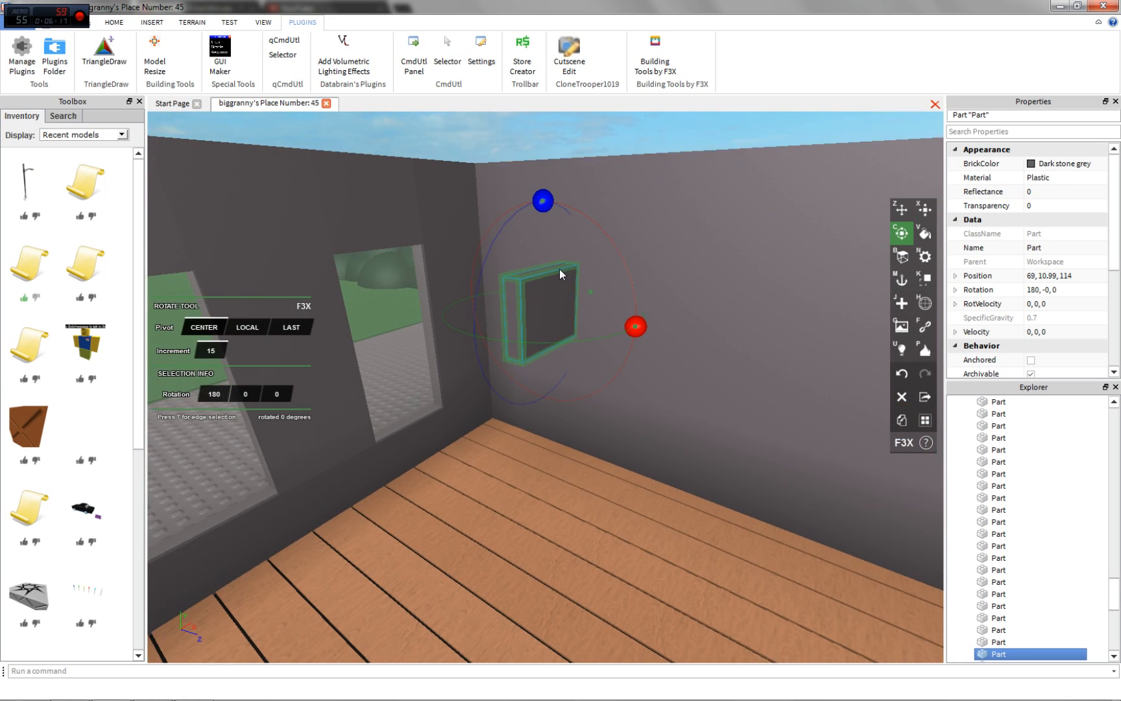
Step: Shape the wall part into a 5x4x0.2 Reddish brown Marble panel
left_click(902, 210)
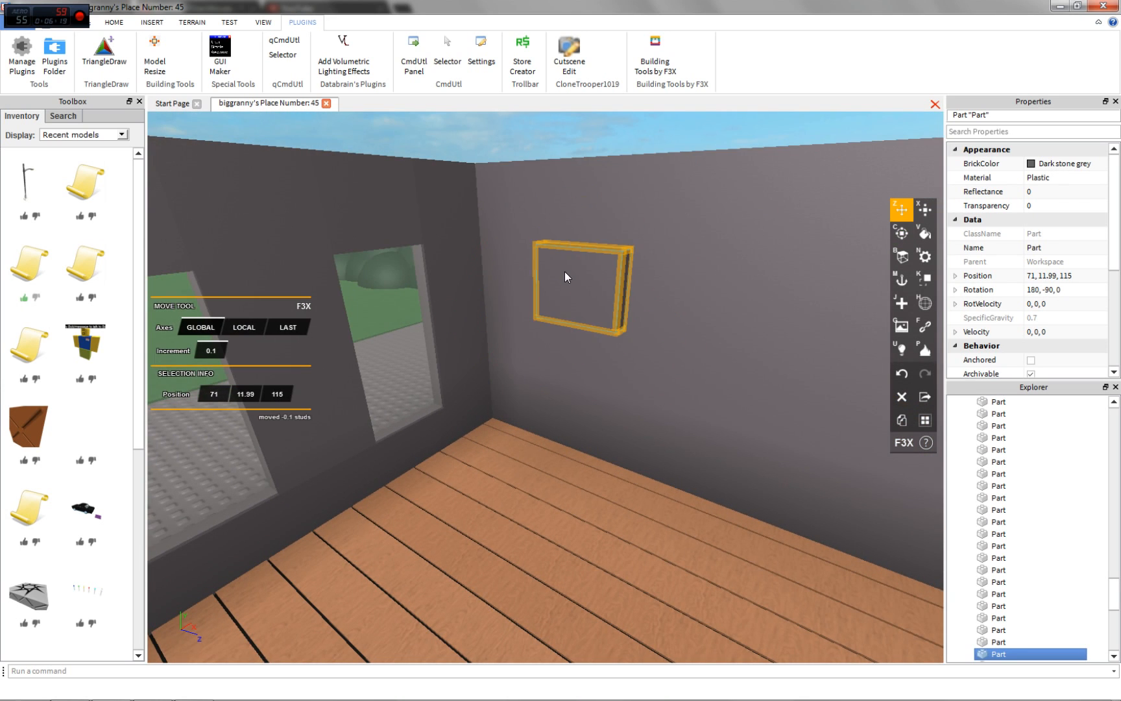
left_click(924, 208)
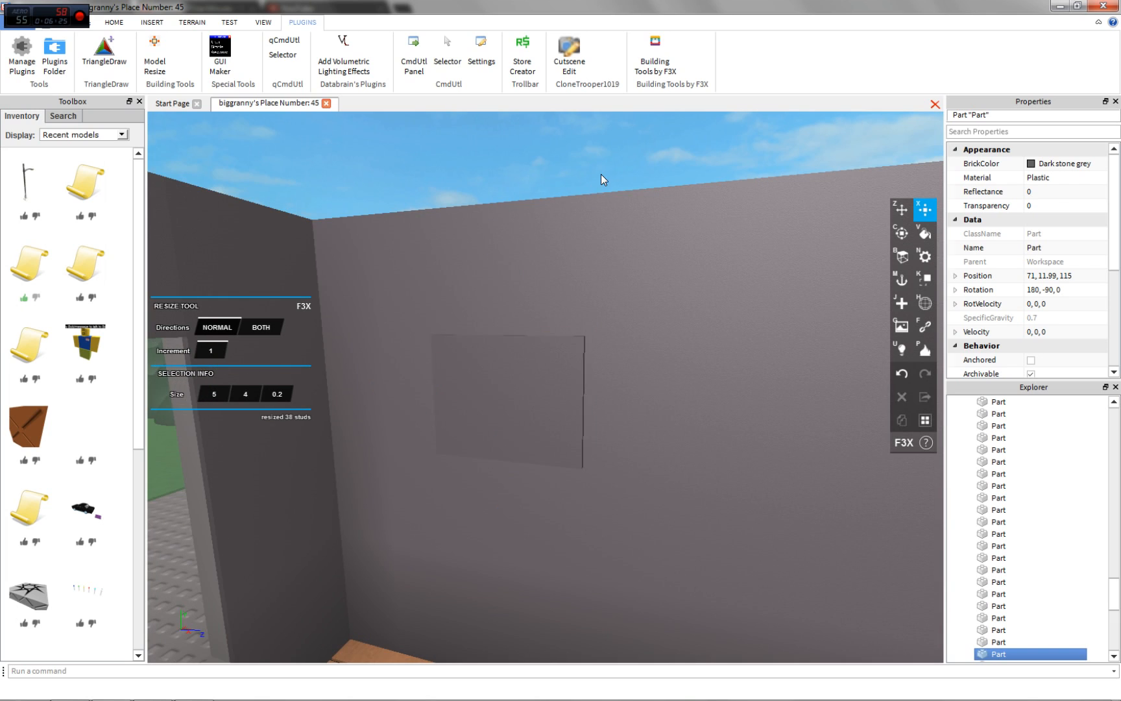
left_click(924, 234)
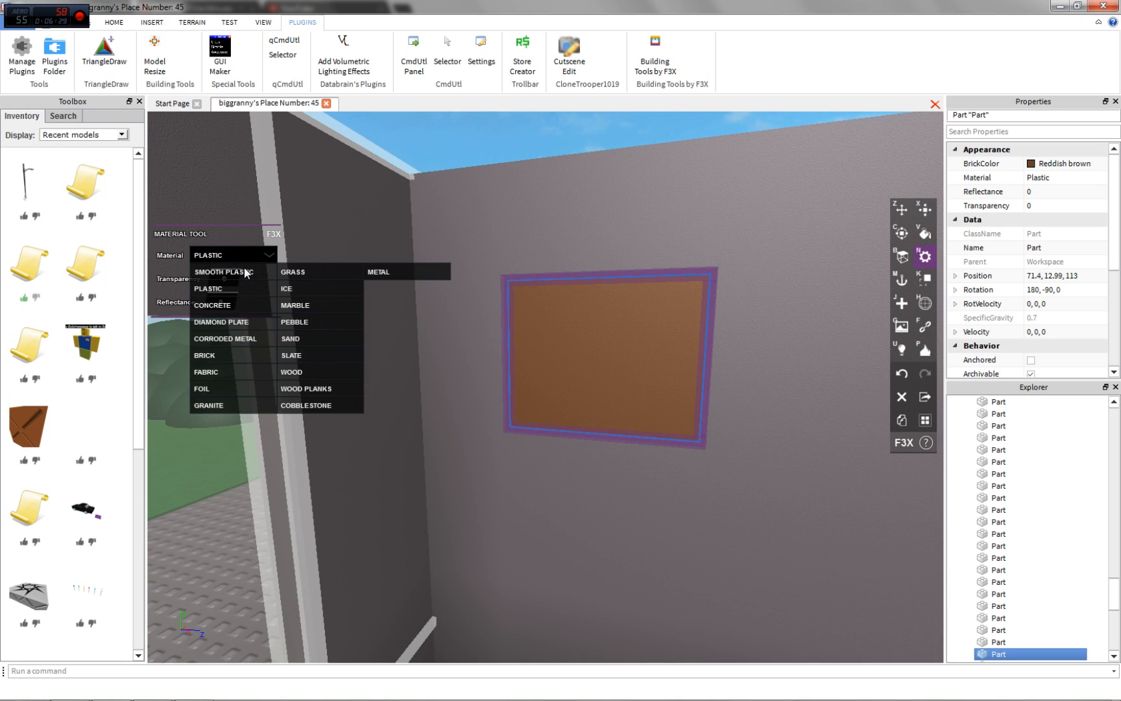
left_click(294, 305)
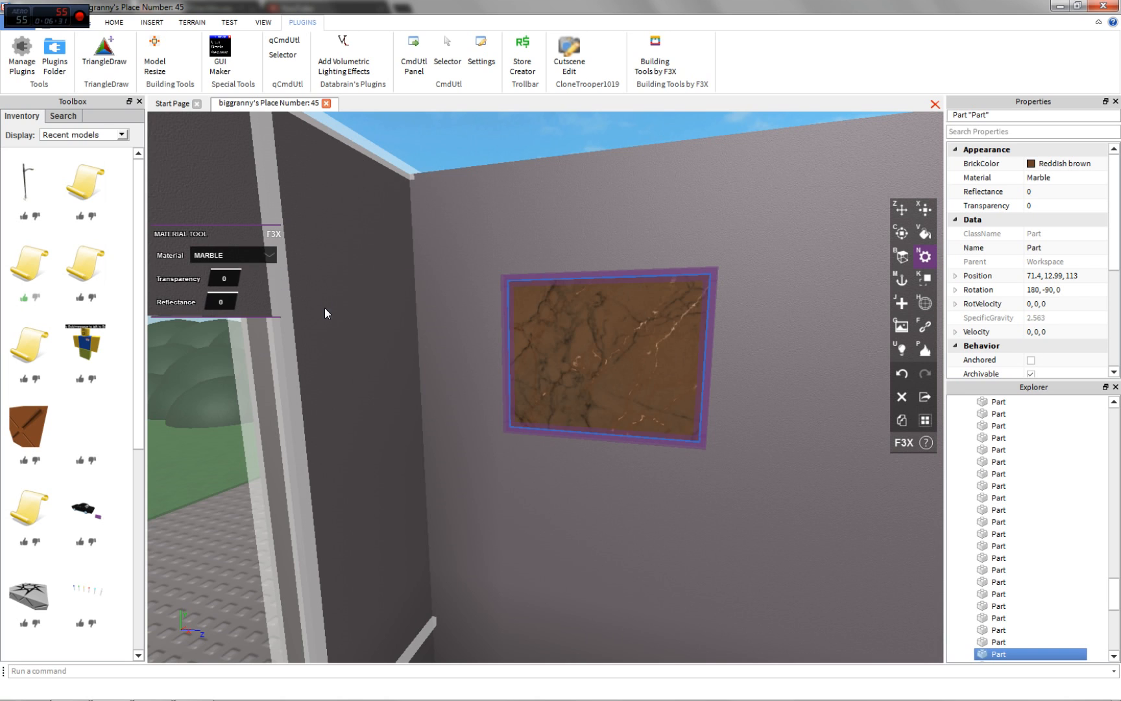
Step: Tilt the marble panel, narrow it to 3 studs wide, and position it on the wall like a picture
left_click(901, 232)
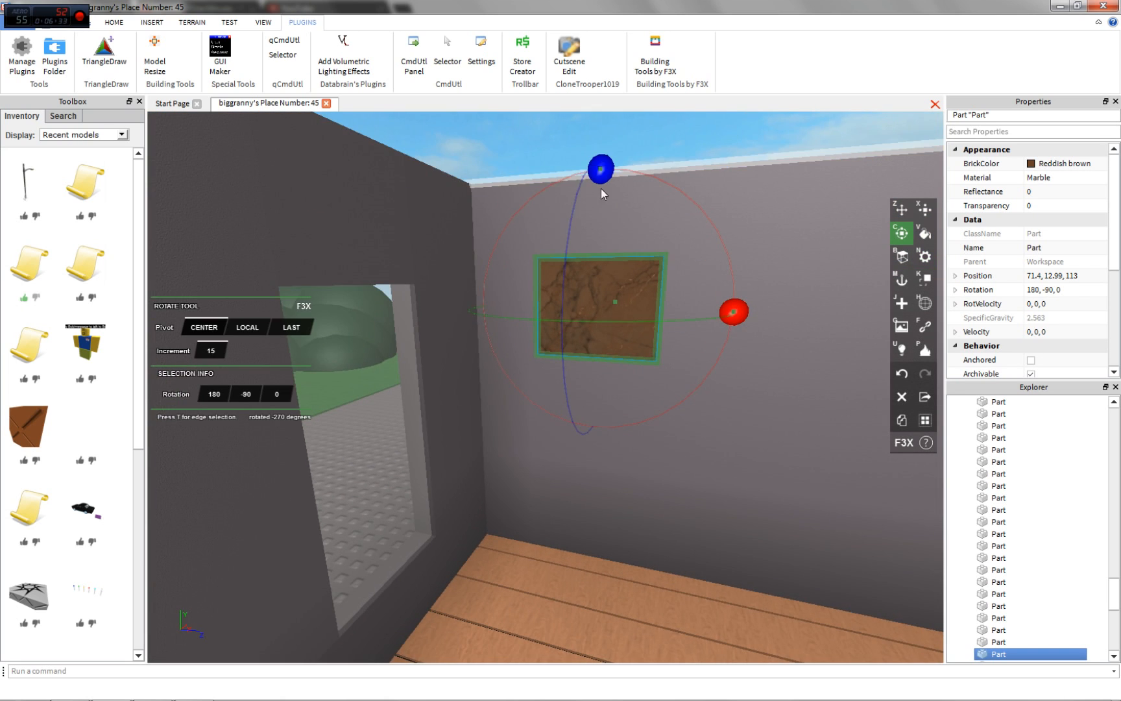
left_click(924, 208)
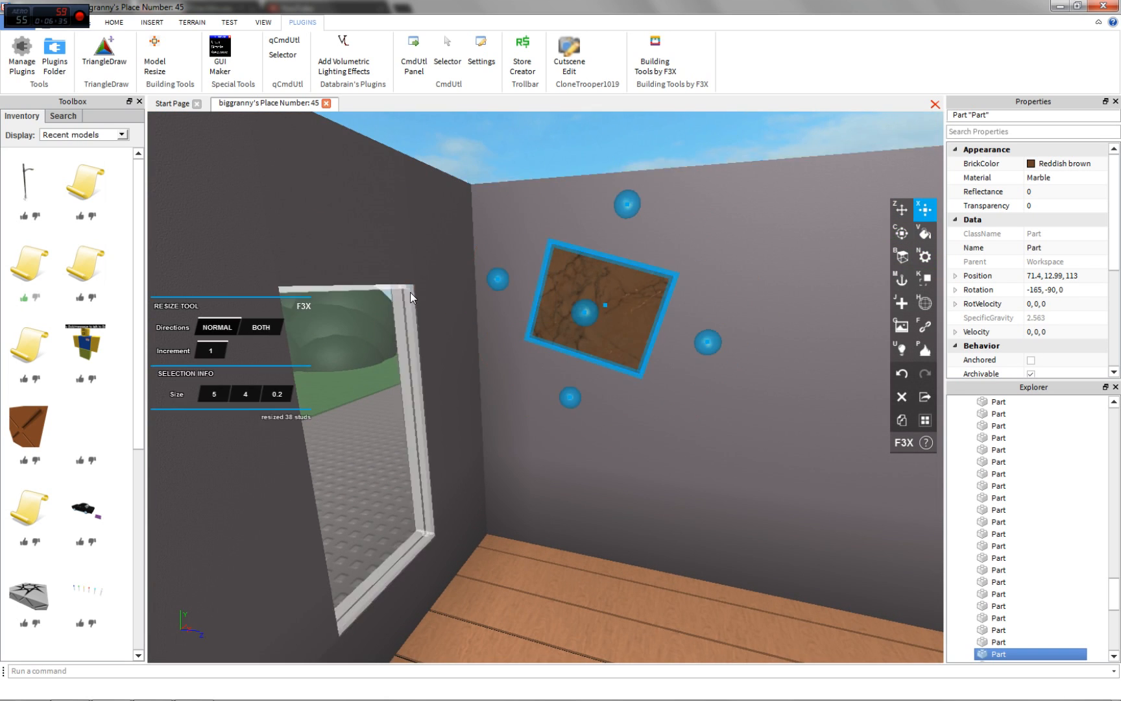
left_click(213, 393)
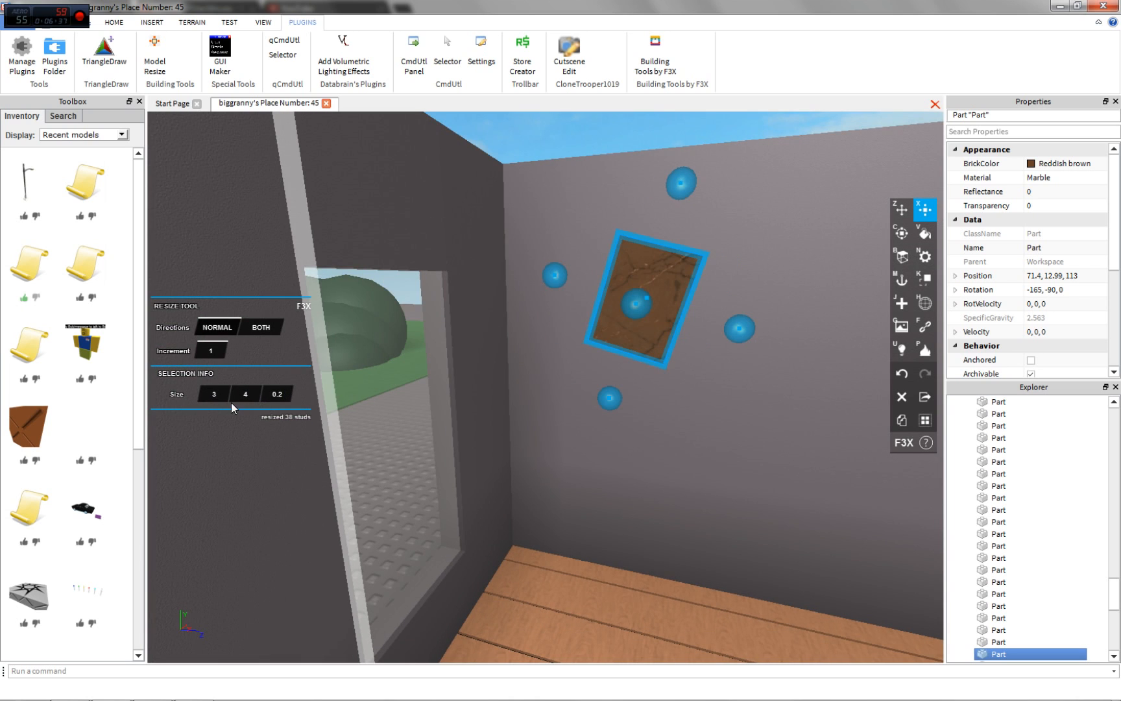
left_click(902, 232)
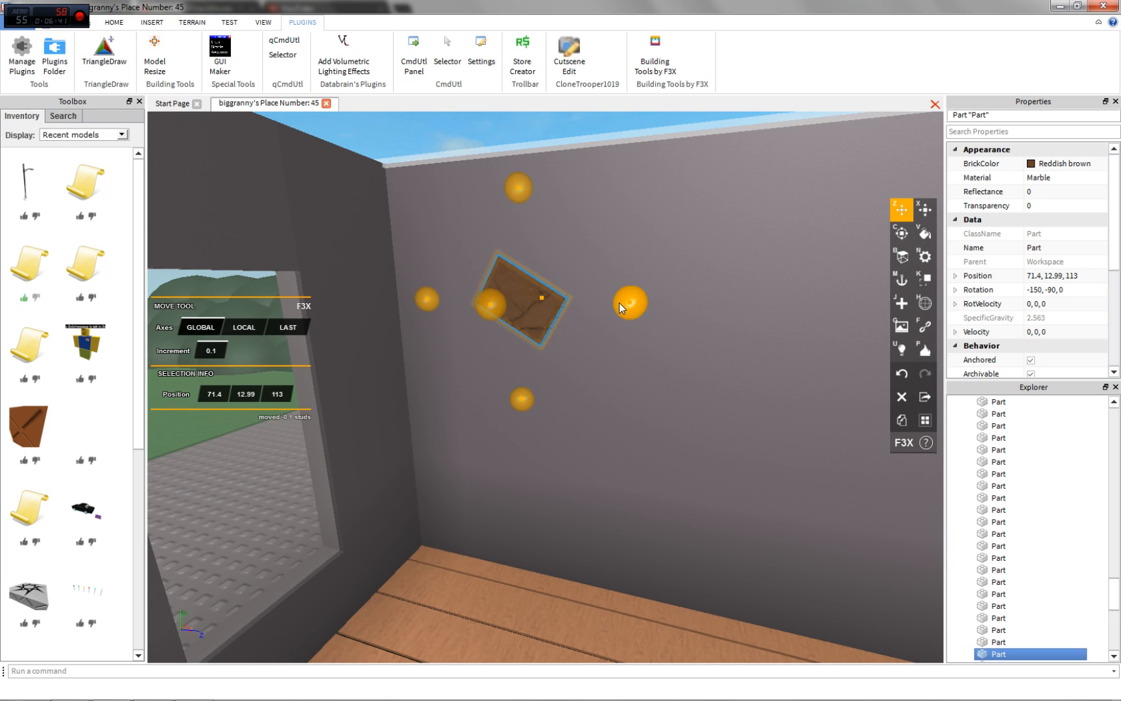
Step: Place the latest marble panel copies higher on the wall and tilt each with the F3X Rotate tool
left_click(901, 232)
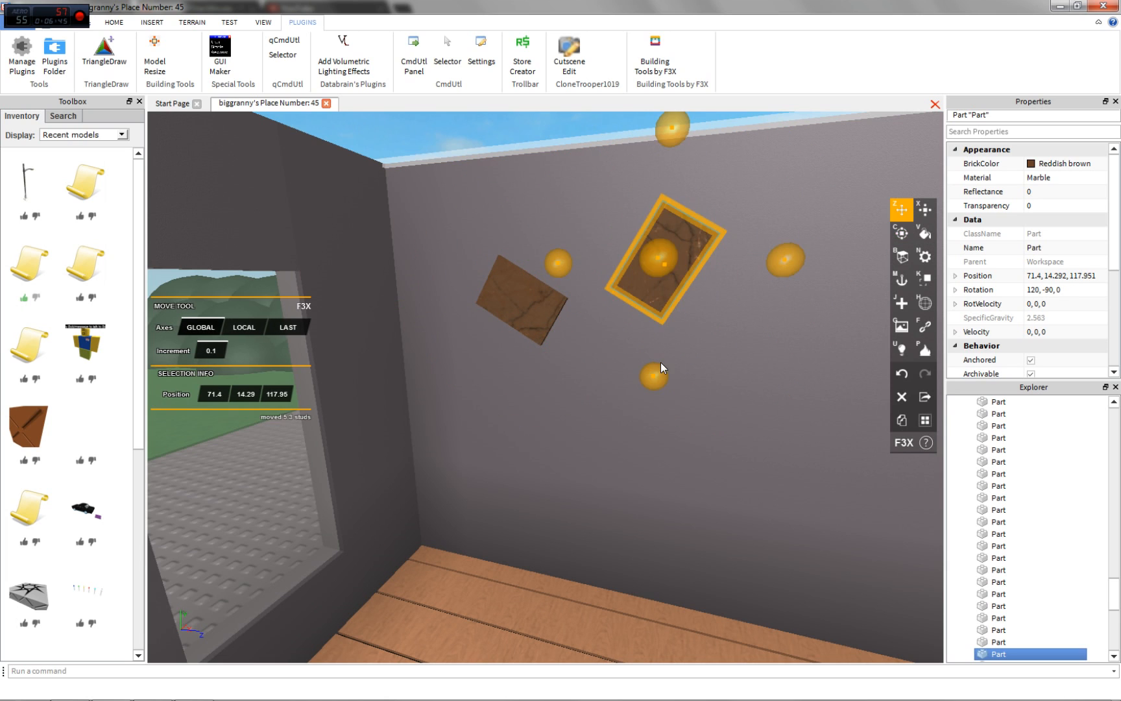
left_click(902, 233)
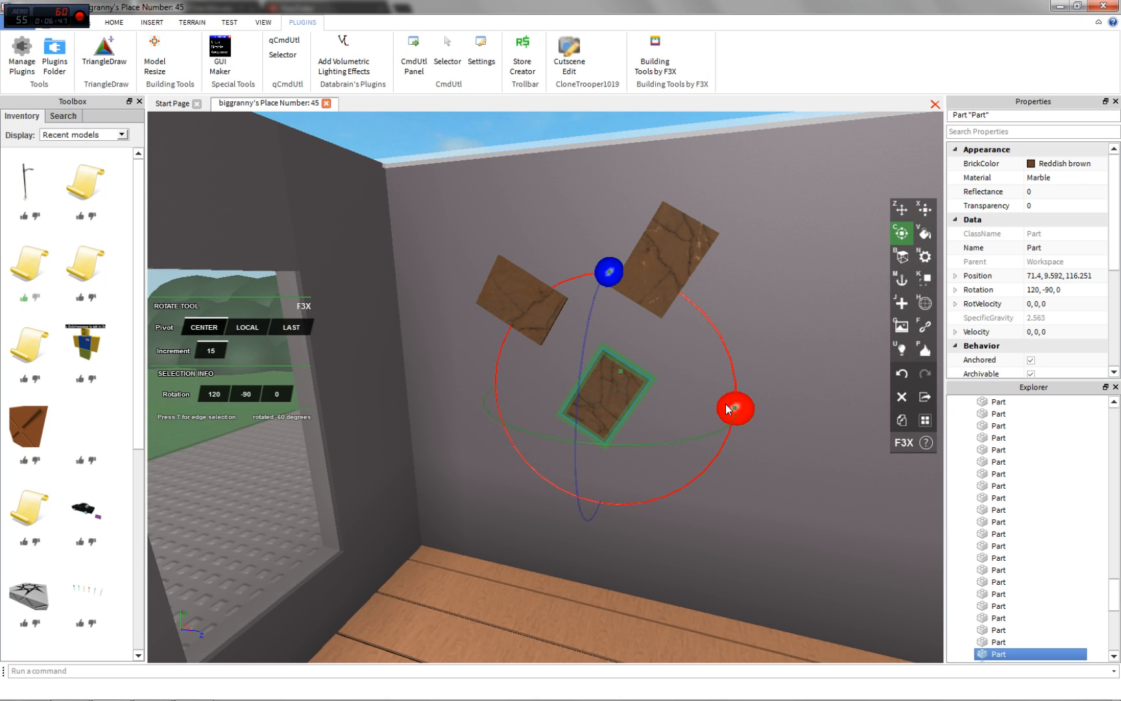
left_click(901, 209)
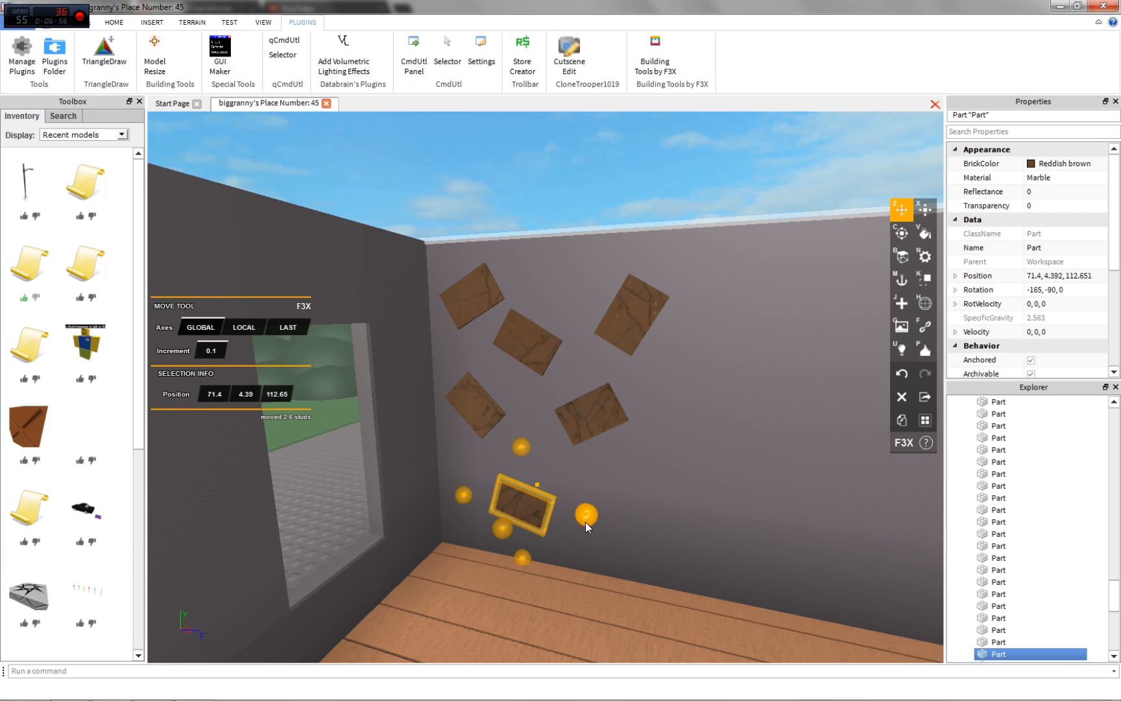
left_click(900, 233)
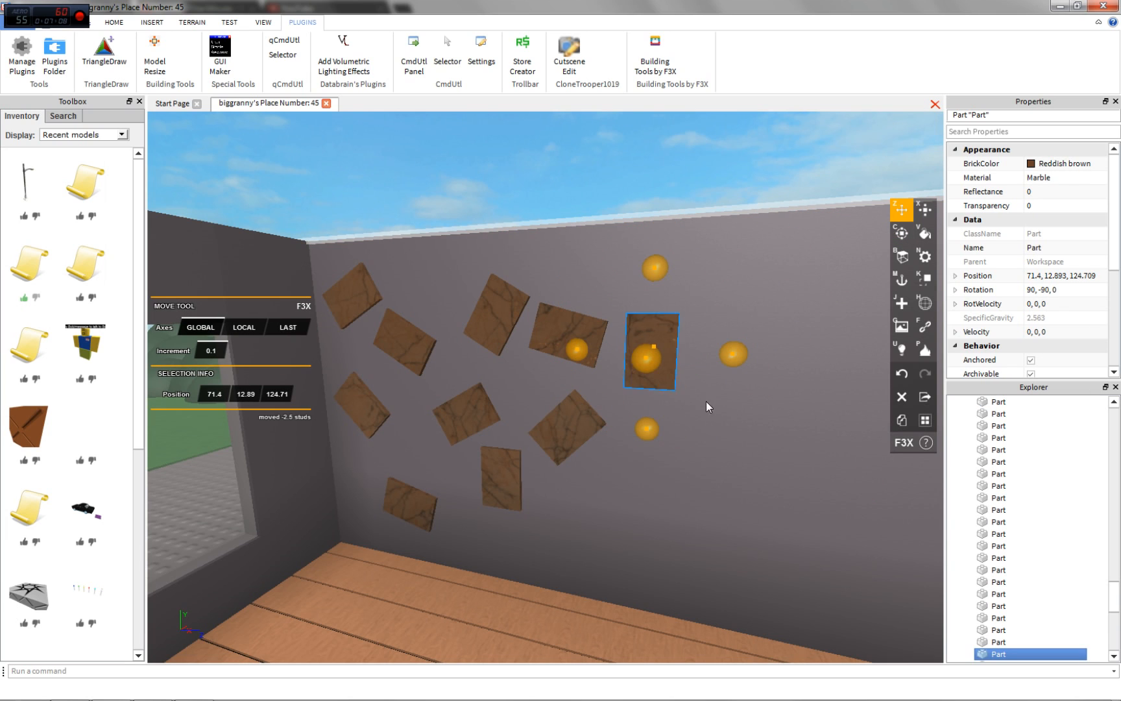
left_click(901, 233)
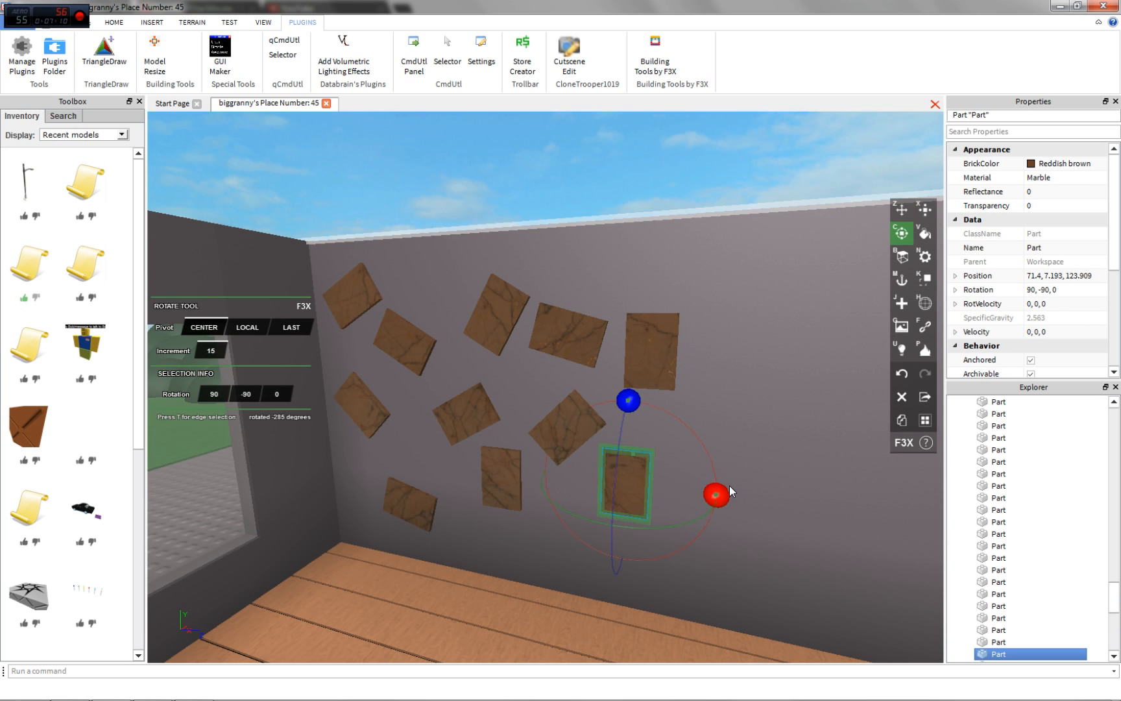
Step: Switch to the F3X Move tool to continue positioning panels on the other walls
left_click(902, 209)
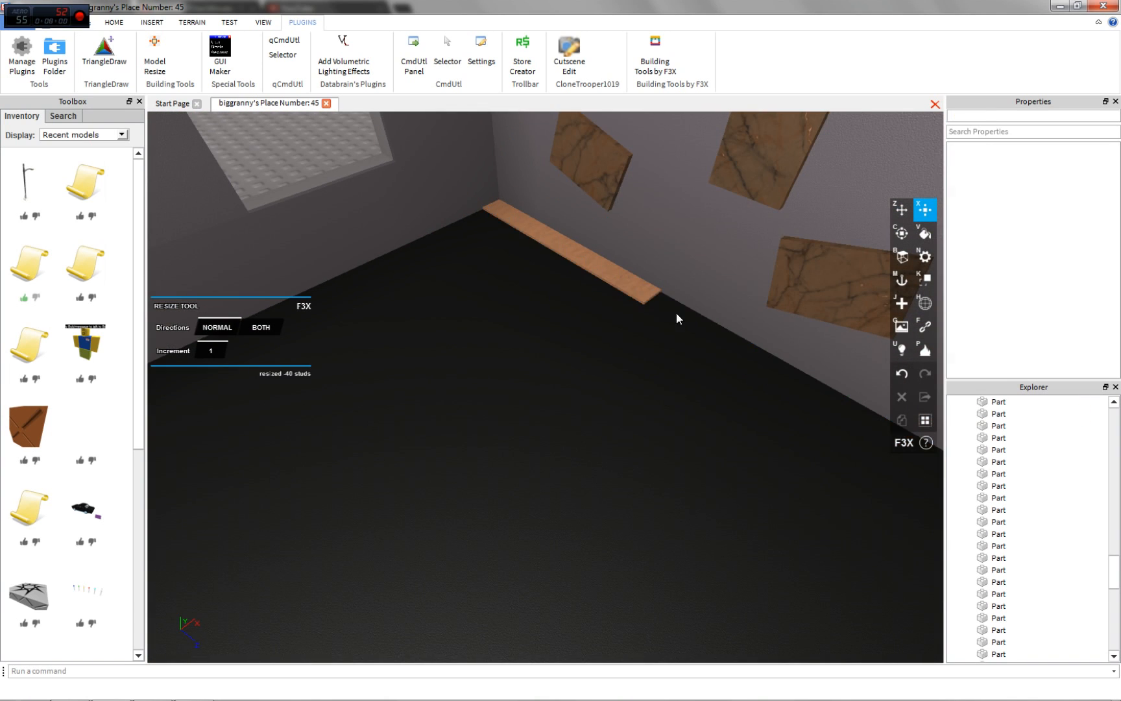
Step: Turn the resized 5x1x5 wood piece into a Really black Marble floor tile and bring up its options
left_click(544, 214)
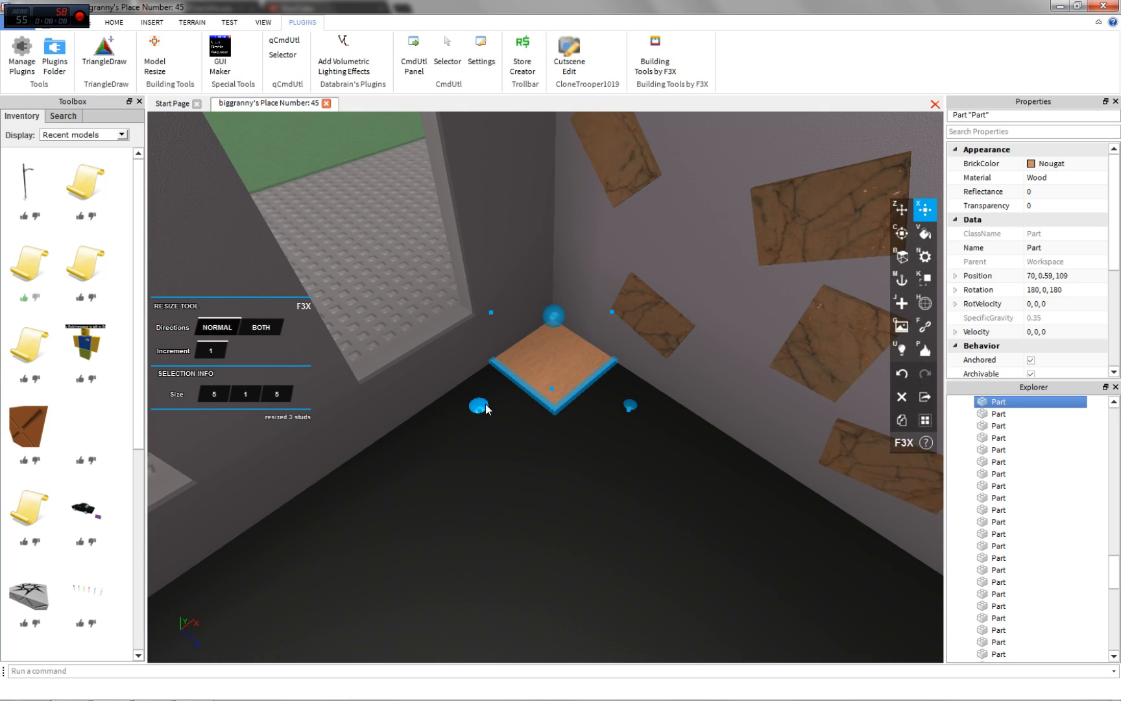
left_click(924, 255)
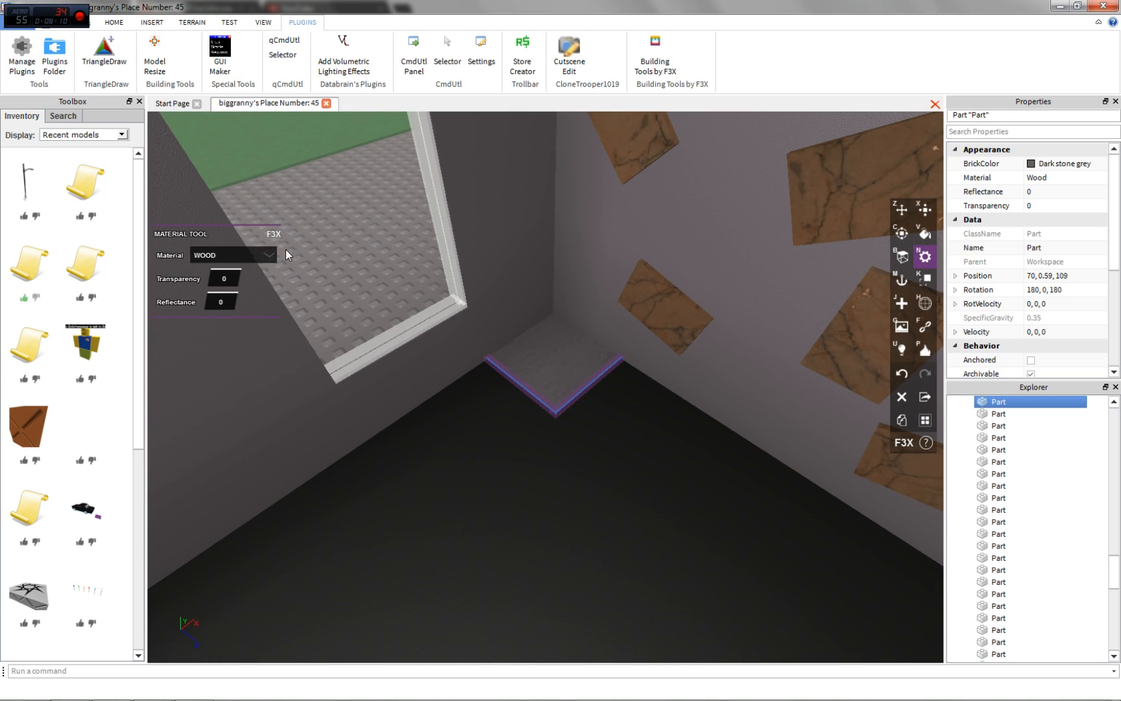
left_click(265, 255)
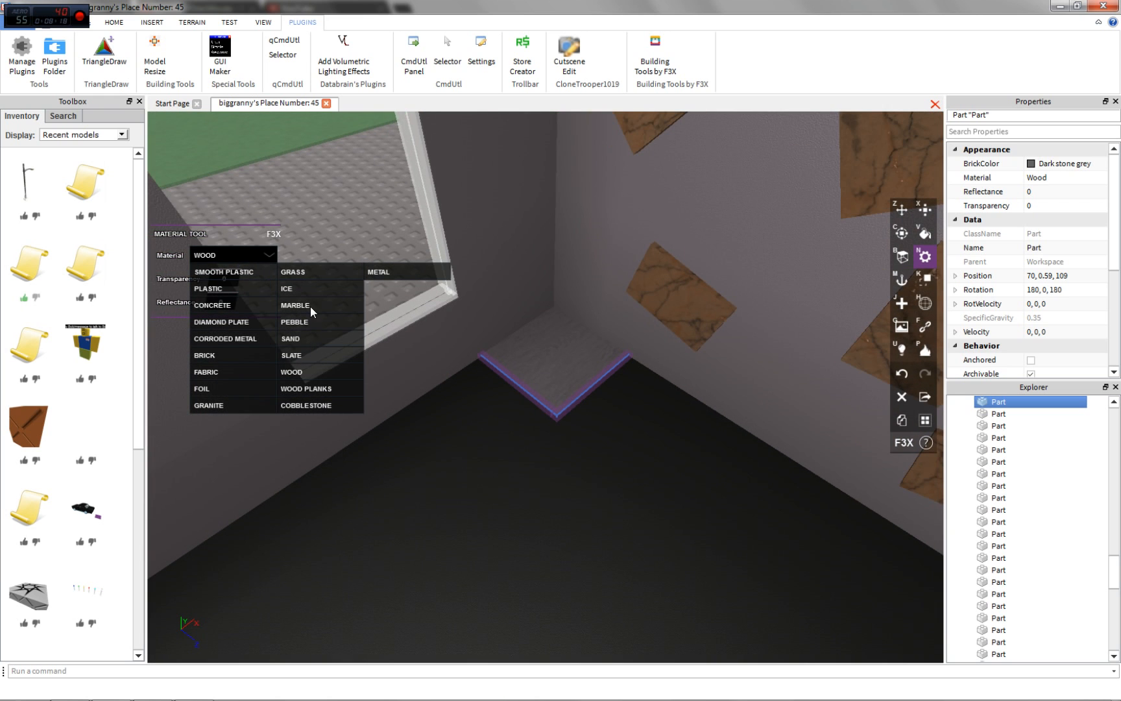
left_click(294, 305)
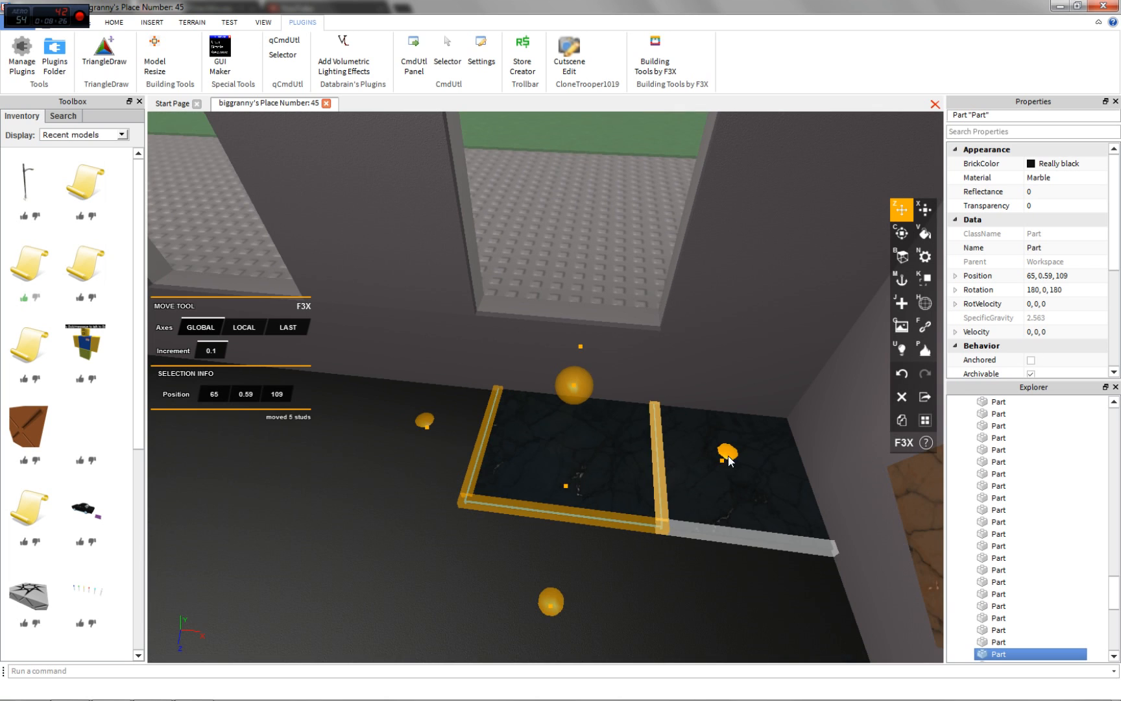
right_click(724, 453)
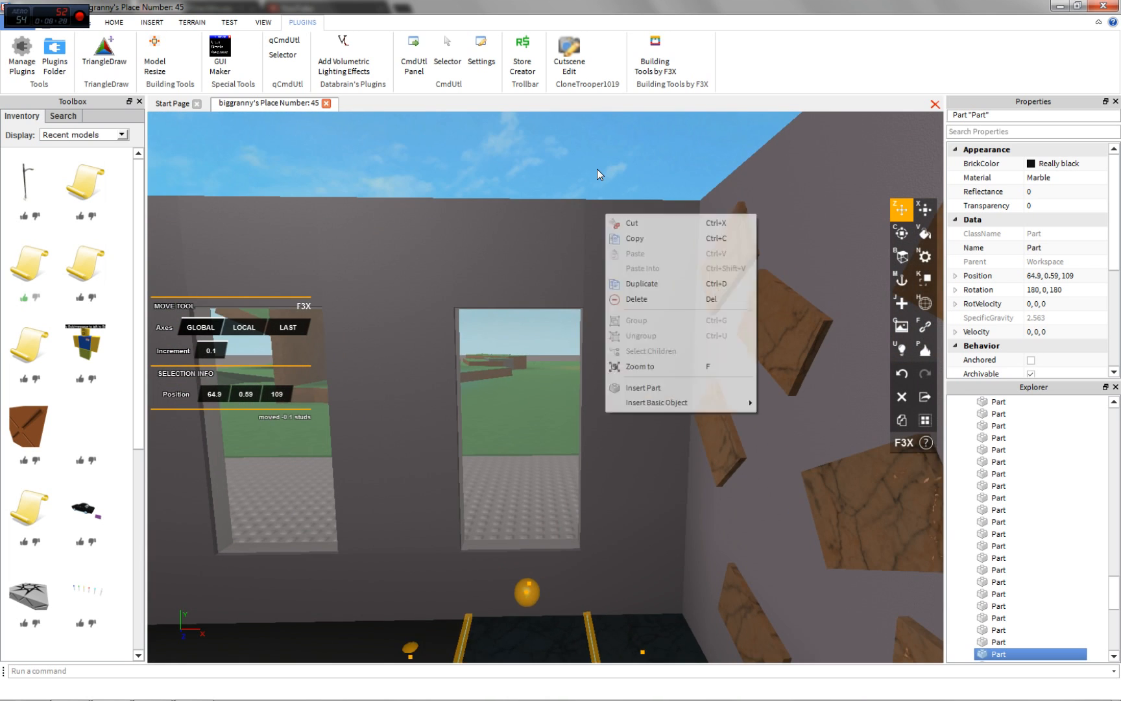
Step: Switch to the F3X Move tool to begin arranging the duplicated floor tiles
left_click(924, 234)
type("10.2")
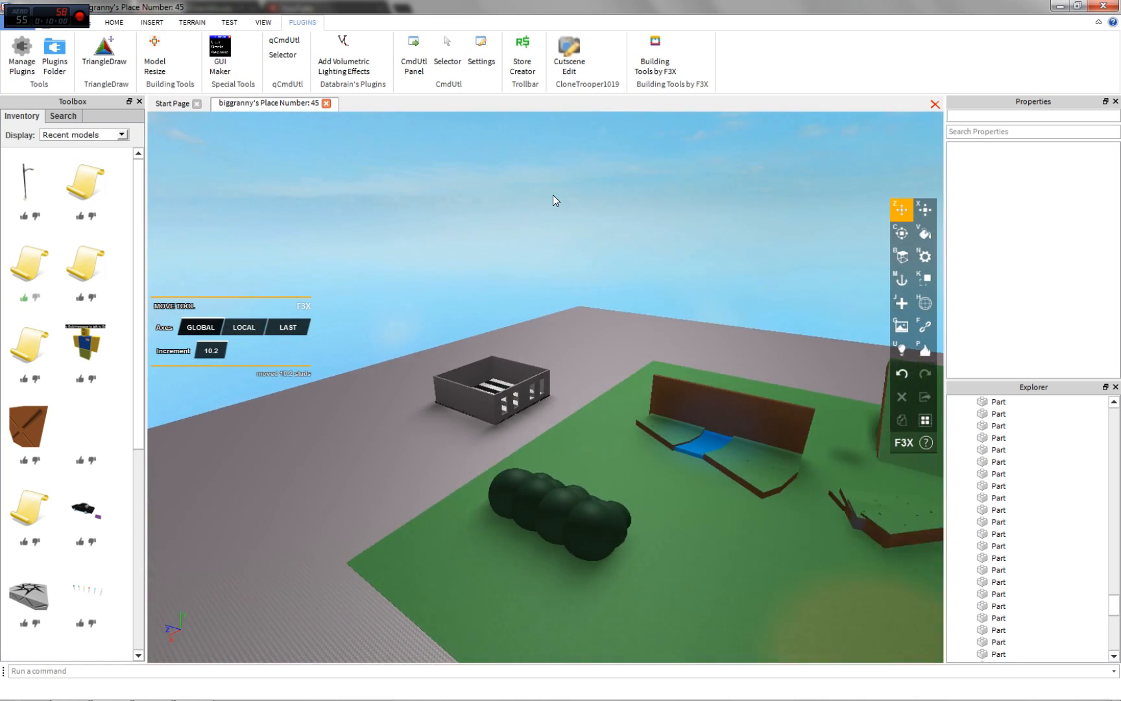
left_click(900, 207)
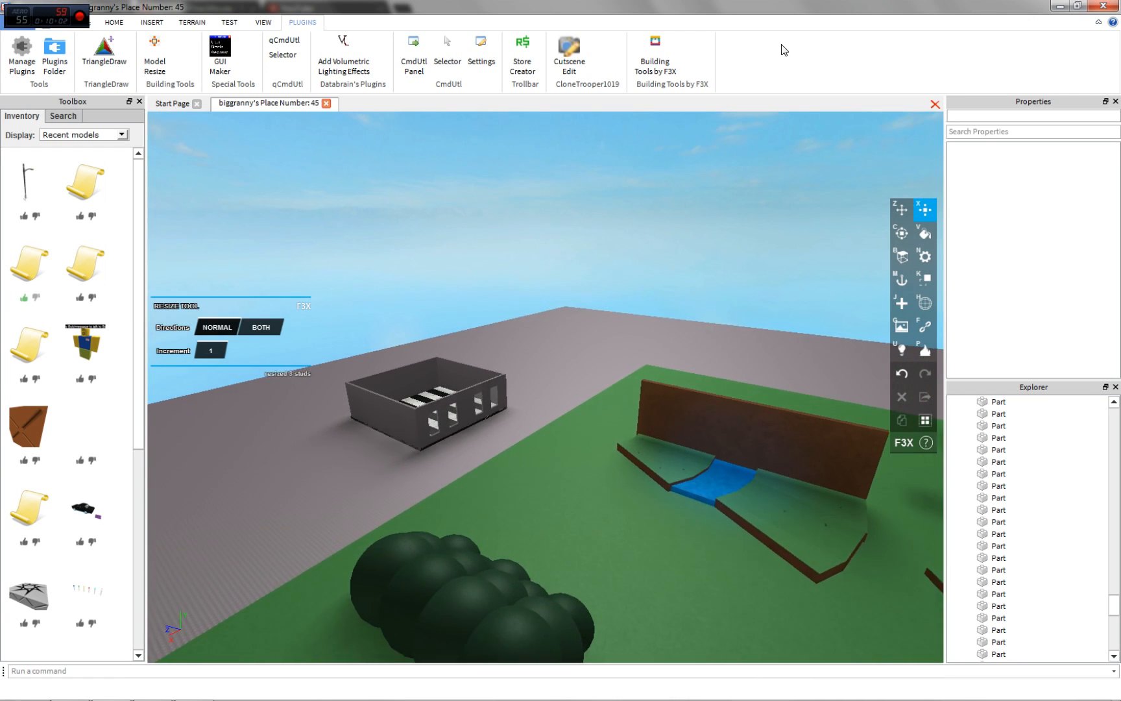
left_click(901, 209)
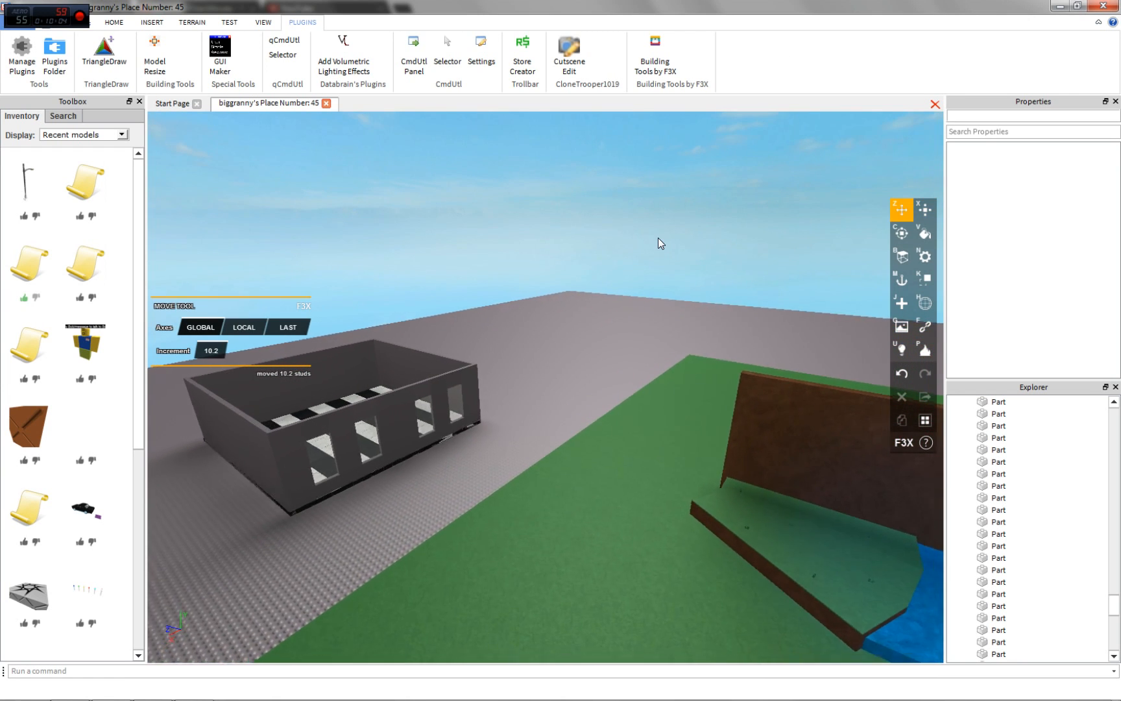
left_click(924, 209)
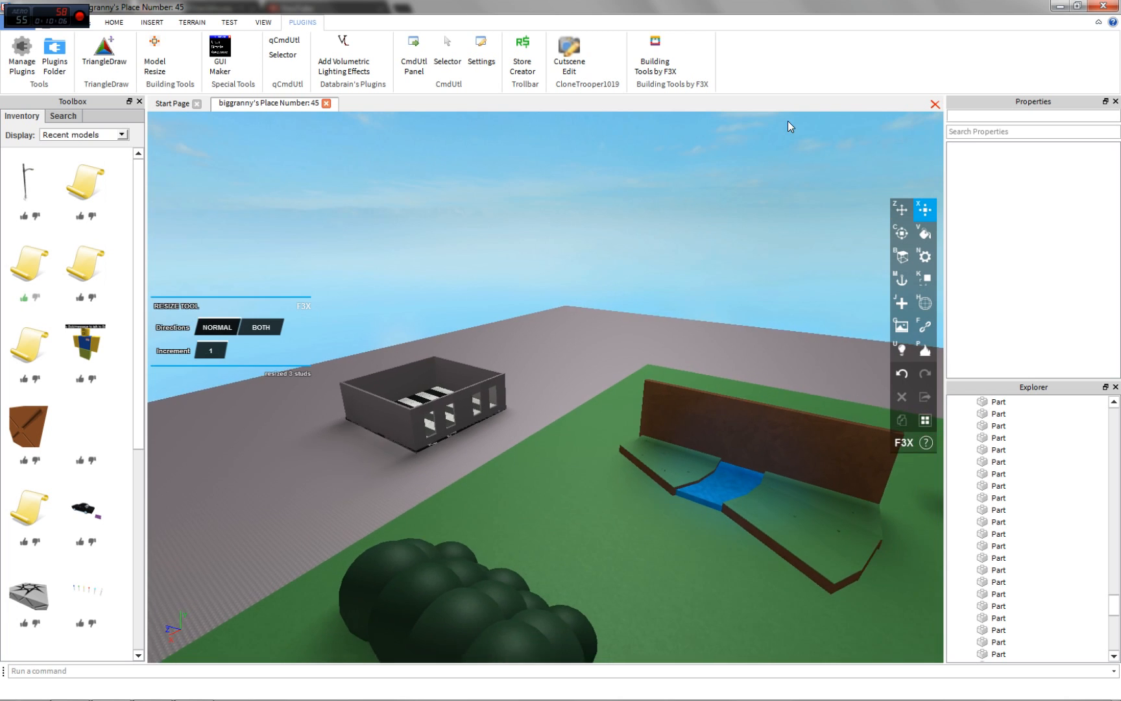
left_click(902, 209)
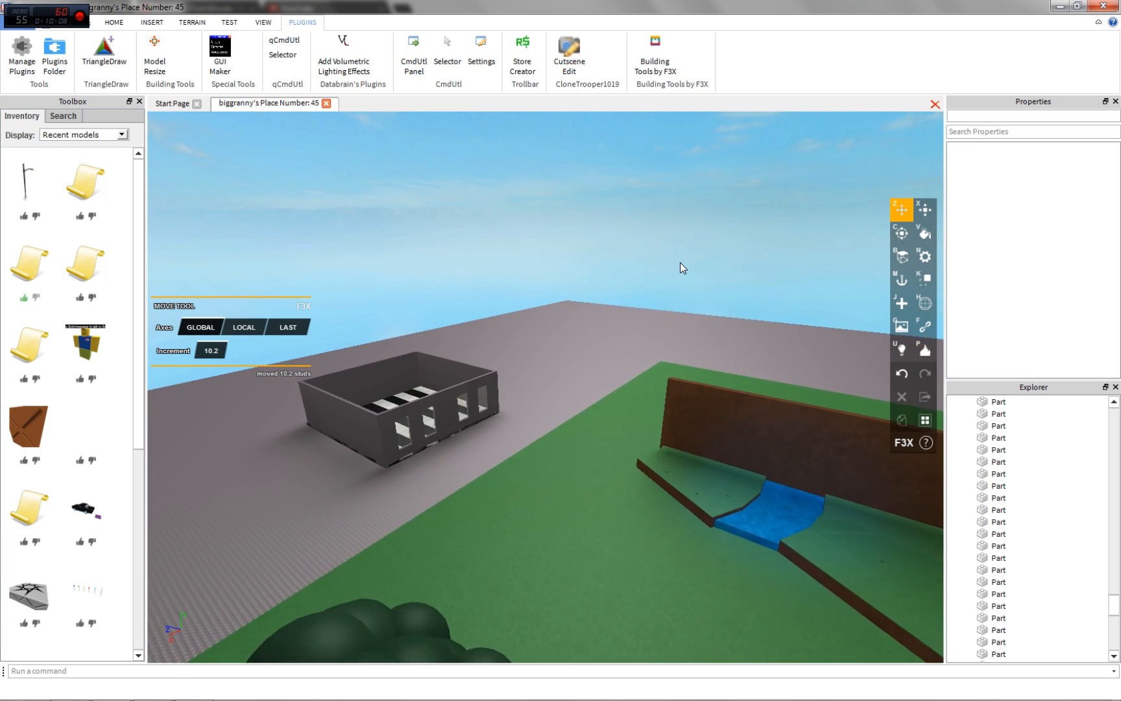